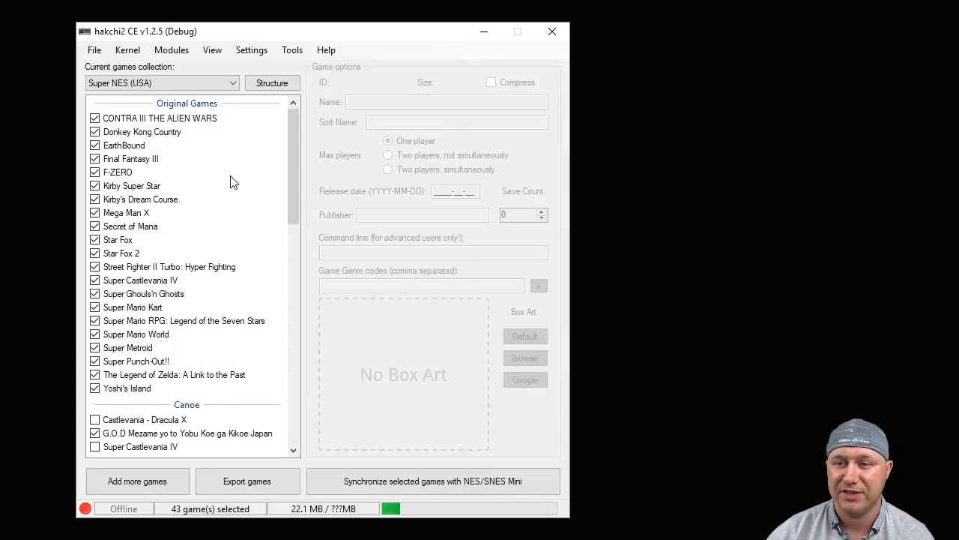
mouse_move(354, 36)
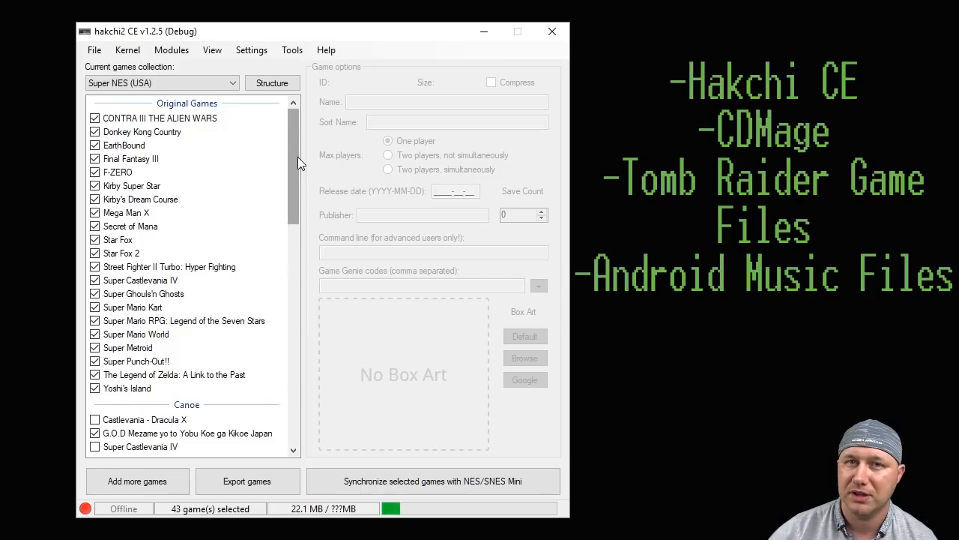
mouse_move(285, 168)
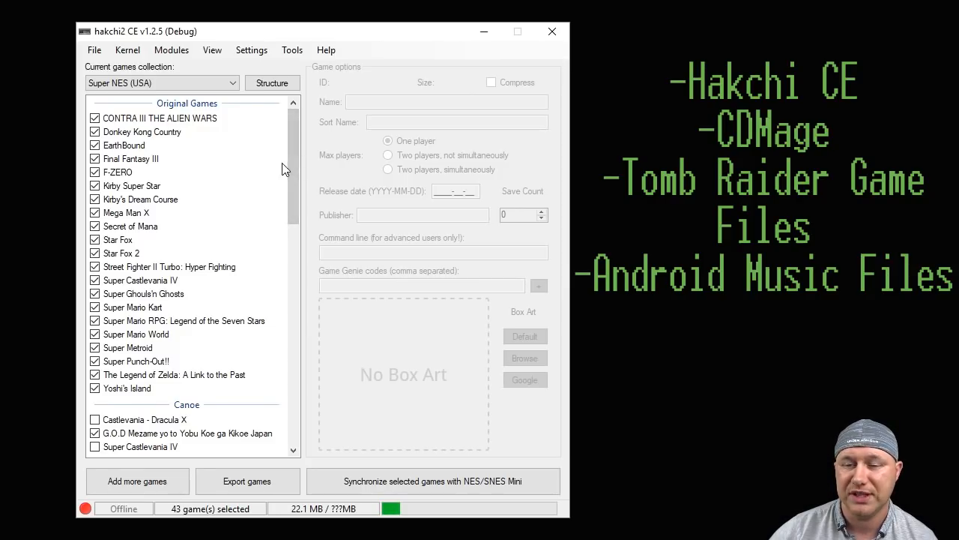
mouse_move(222, 318)
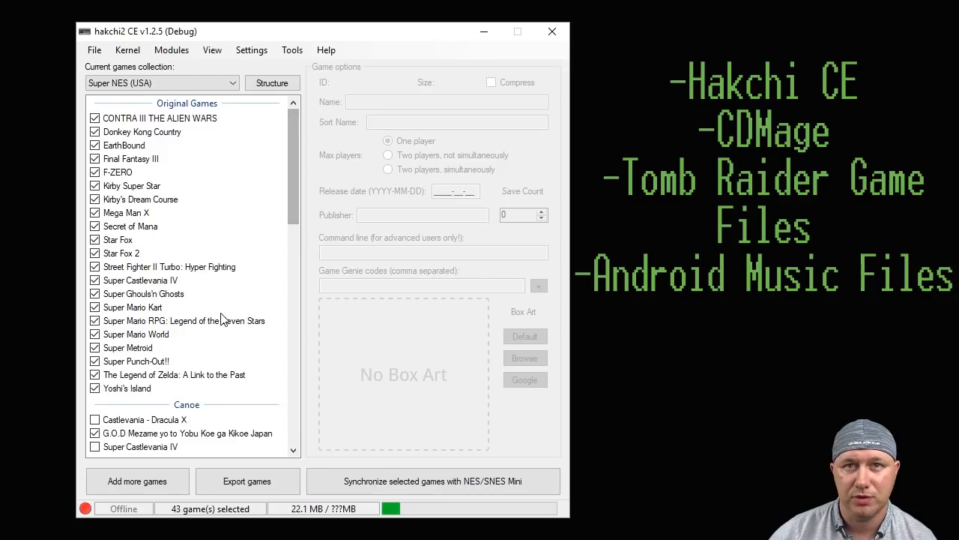
Step: Add CLV-Z-HAKCHI_OPENLARA.zip from Downloads as a new app via Add more games
click(138, 479)
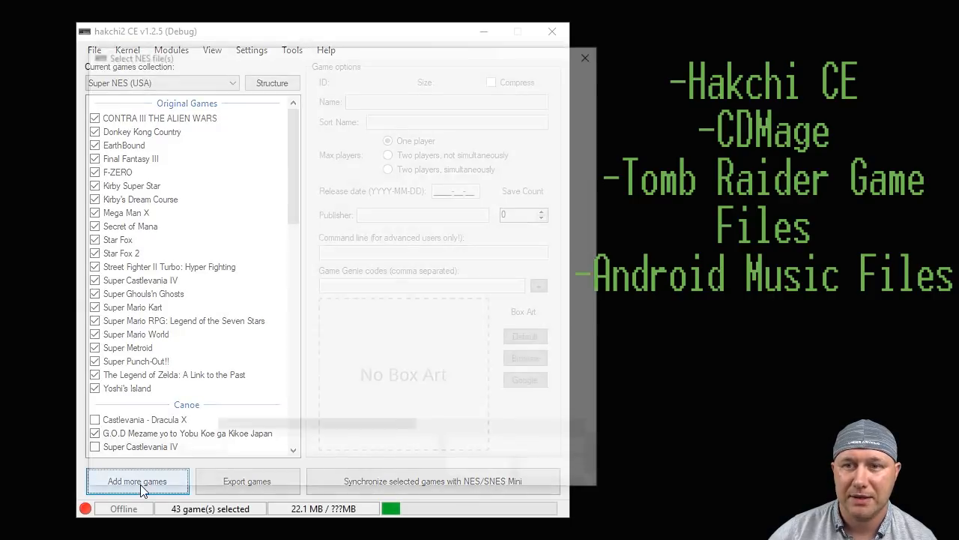
click(138, 479)
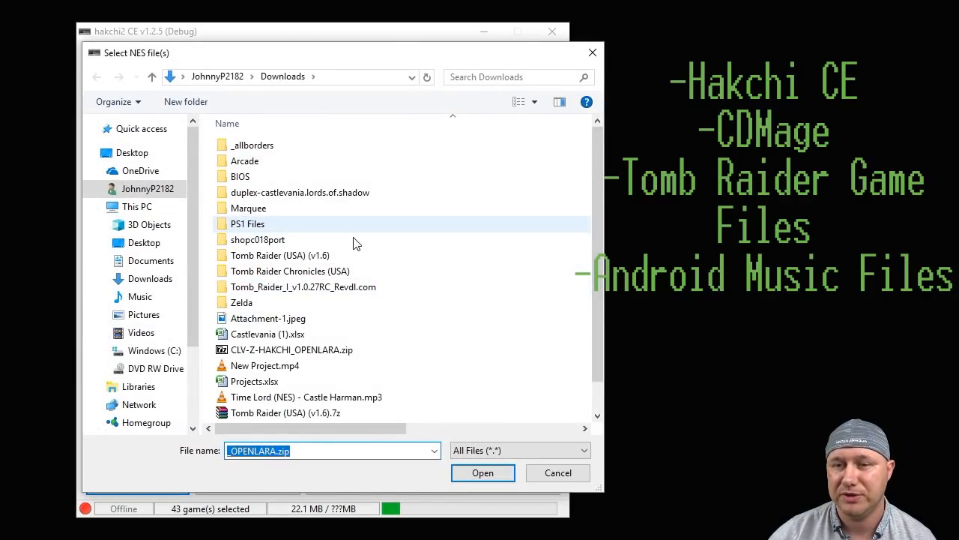
click(291, 351)
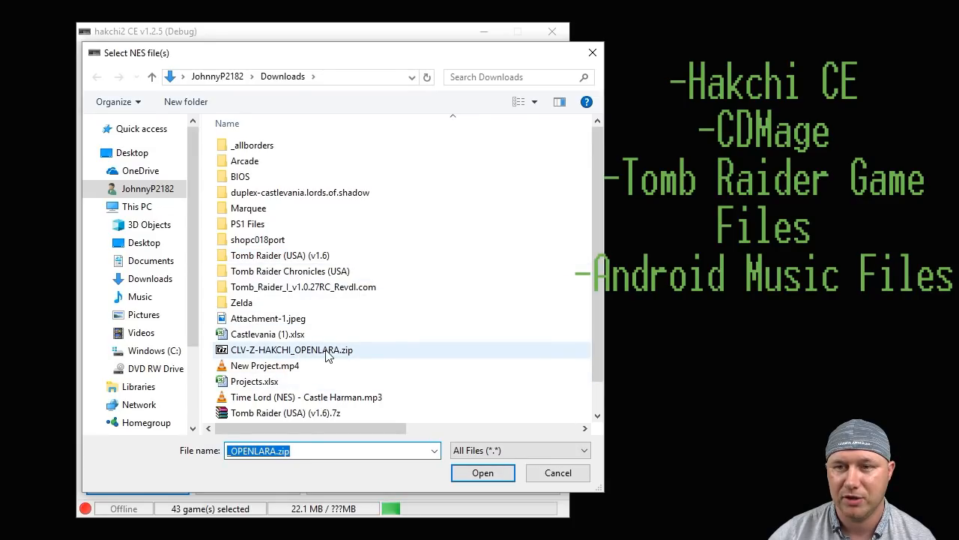
click(483, 472)
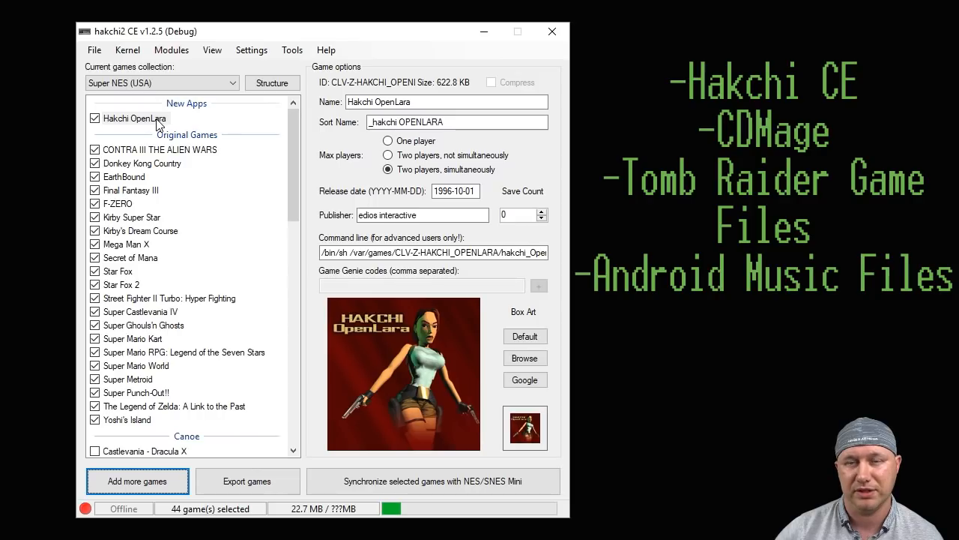
mouse_move(248, 41)
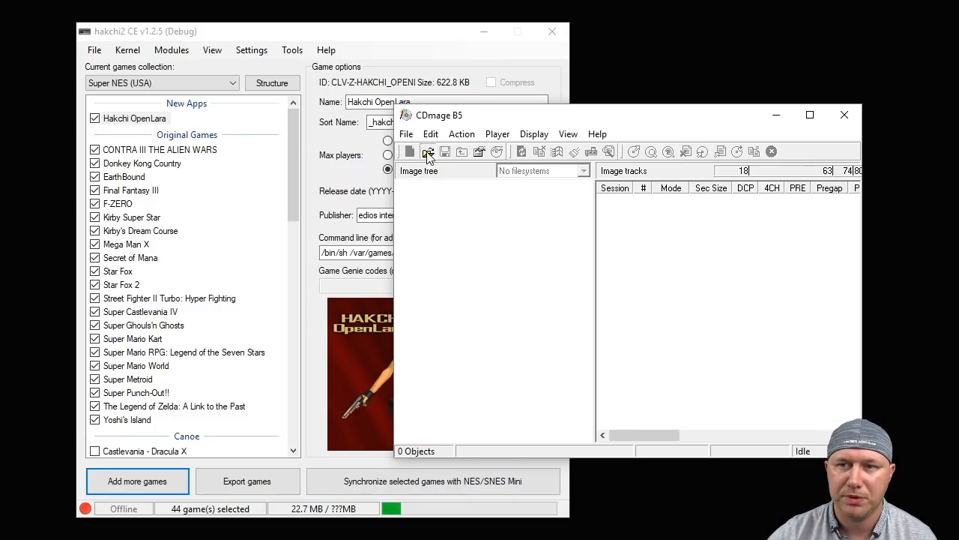
Step: Load the Tomb Raider (USA) (v1.6) .cue image from its Downloads folder
click(429, 152)
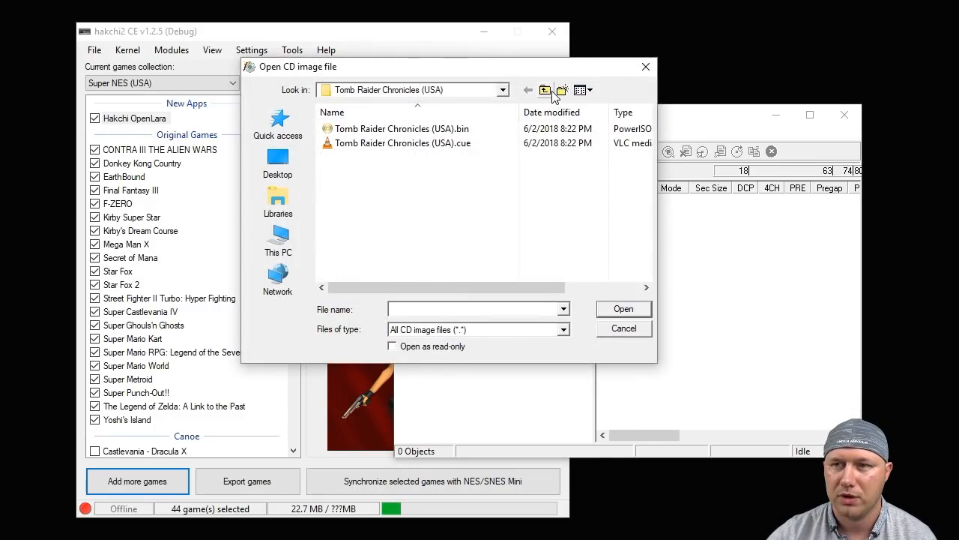
click(546, 90)
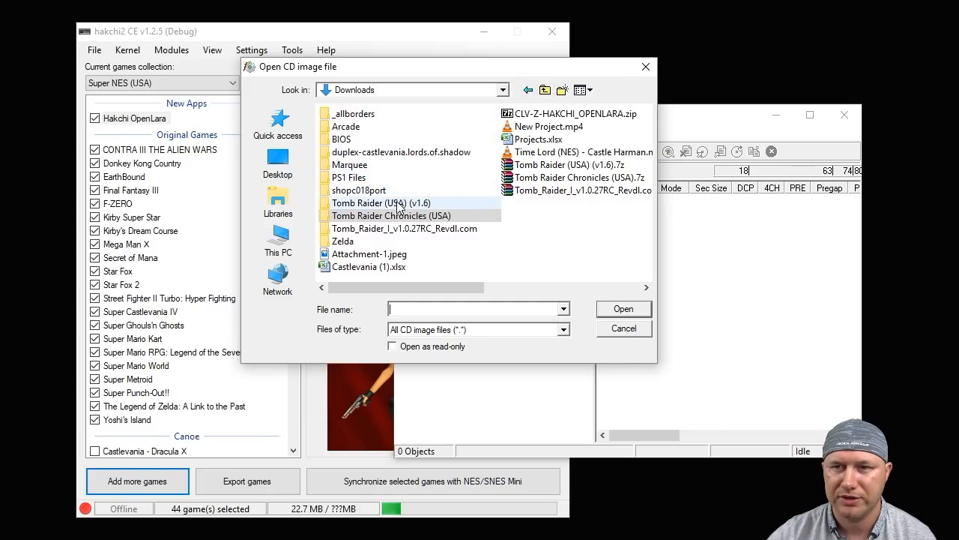
mouse_move(412, 207)
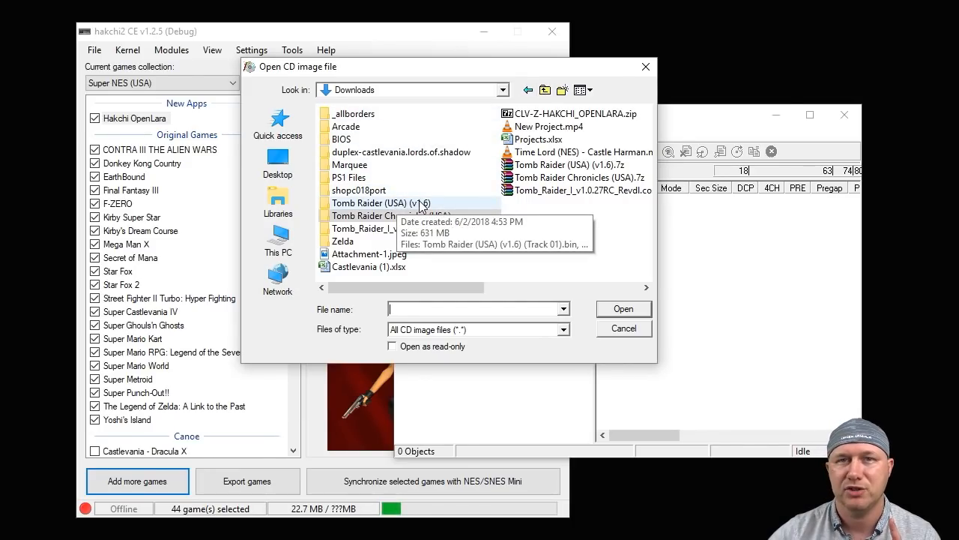
mouse_move(358, 210)
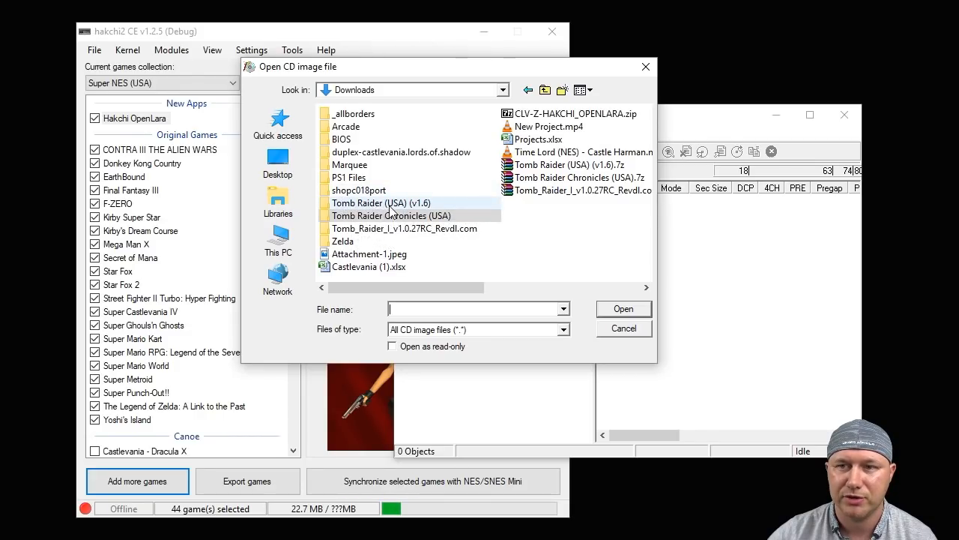
mouse_move(407, 213)
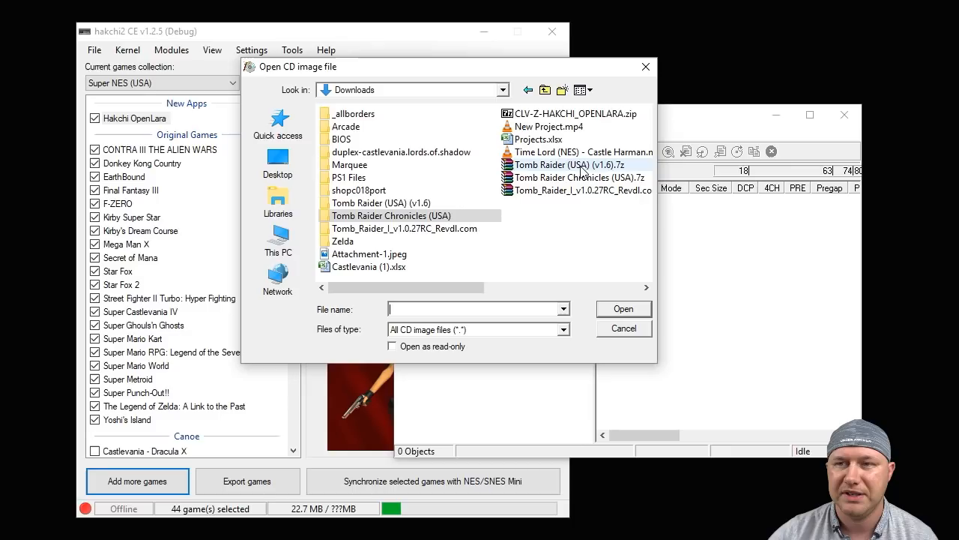
mouse_move(467, 189)
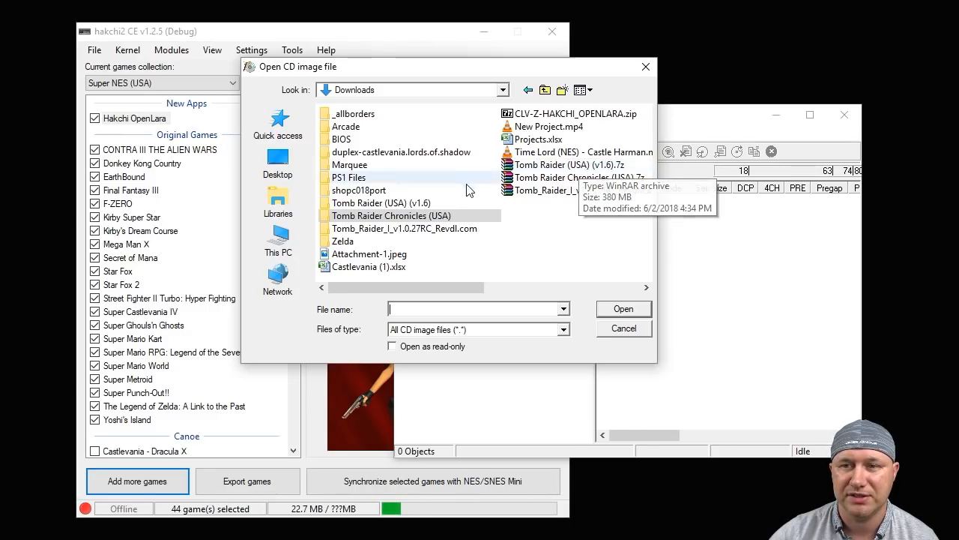
click(382, 204)
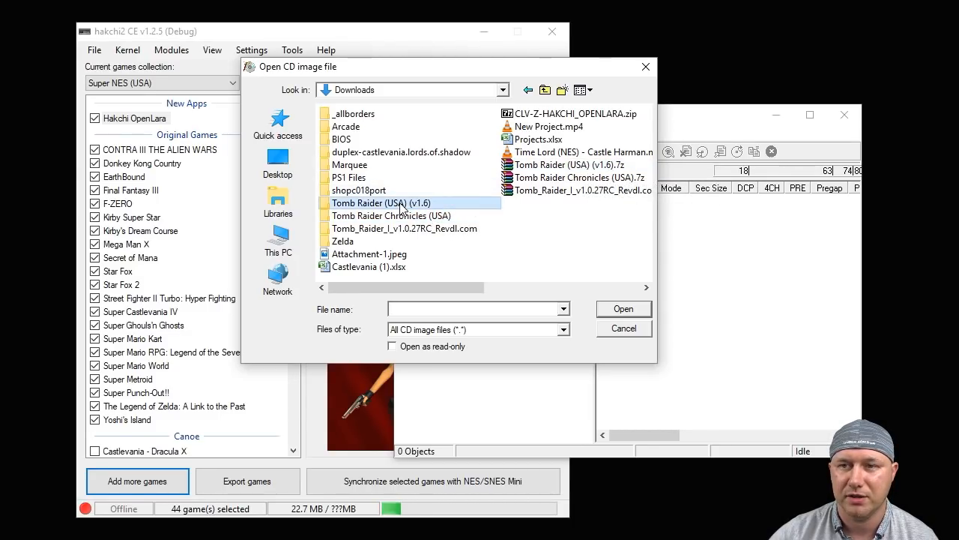
double_click(381, 202)
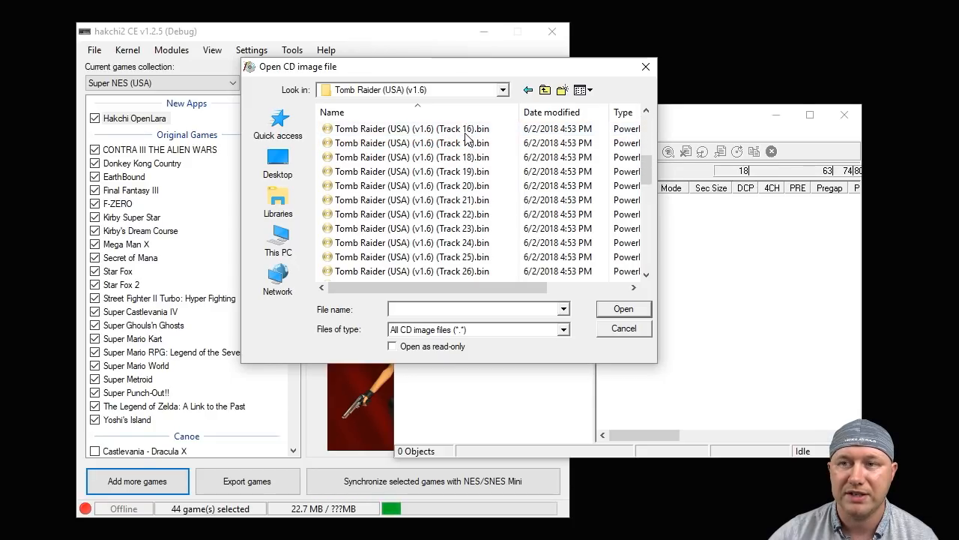
scroll(down, 3)
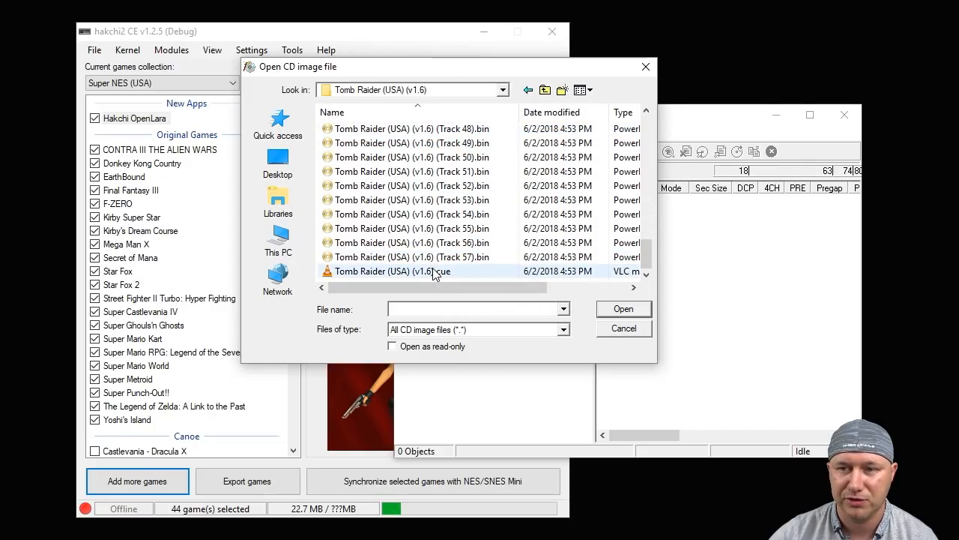
double_click(390, 269)
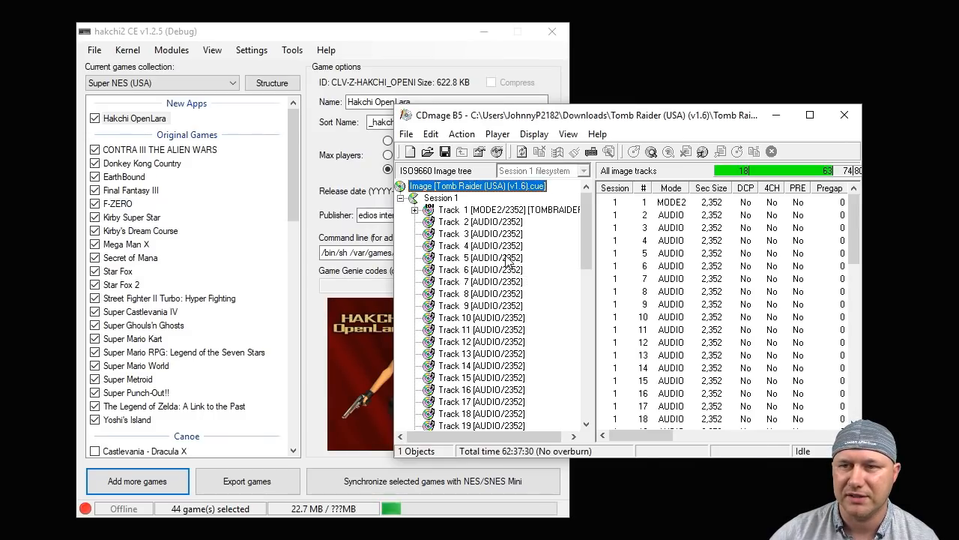
Step: Browse Track 1 (MODE2) contents, pointing out TOMBRAID.EXE, PSXDATA and DELDATA
click(488, 210)
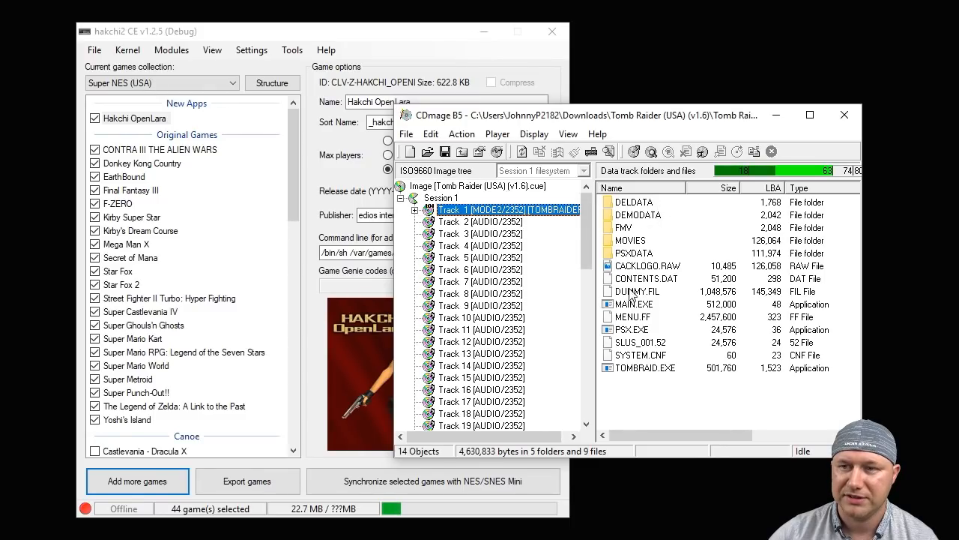
click(645, 367)
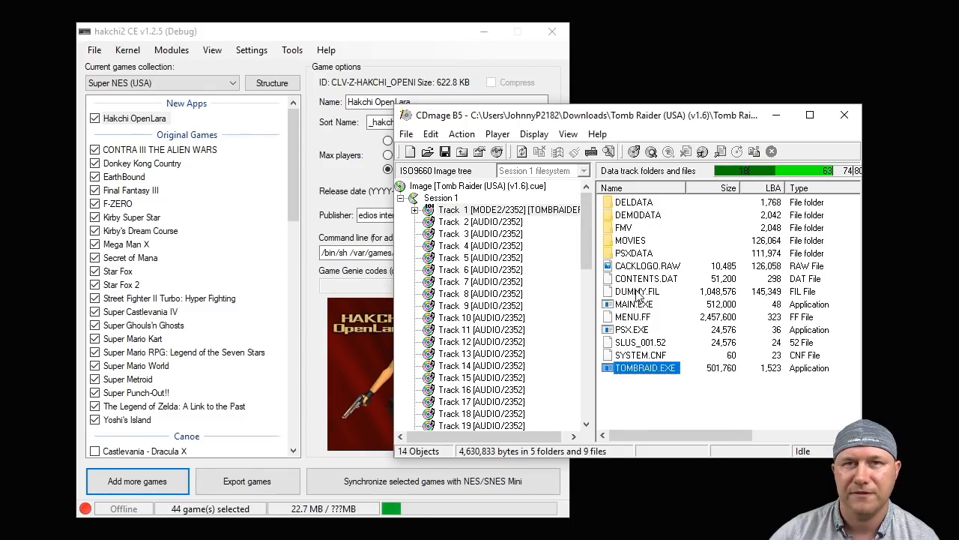
mouse_move(641, 261)
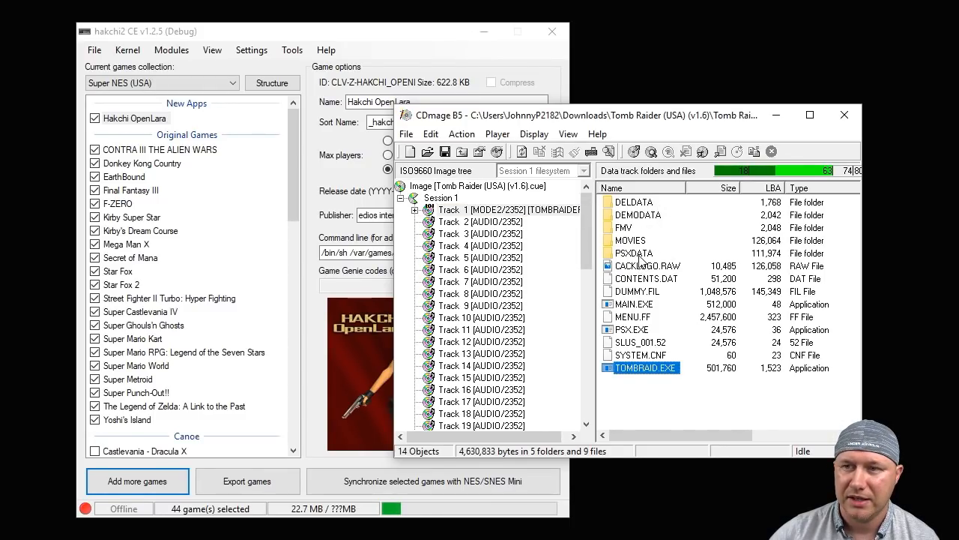
click(633, 252)
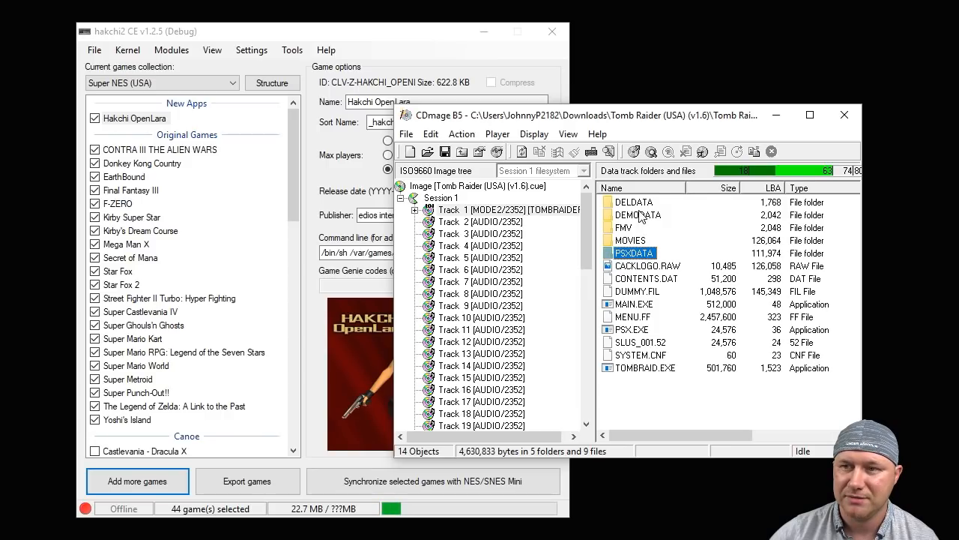
click(633, 200)
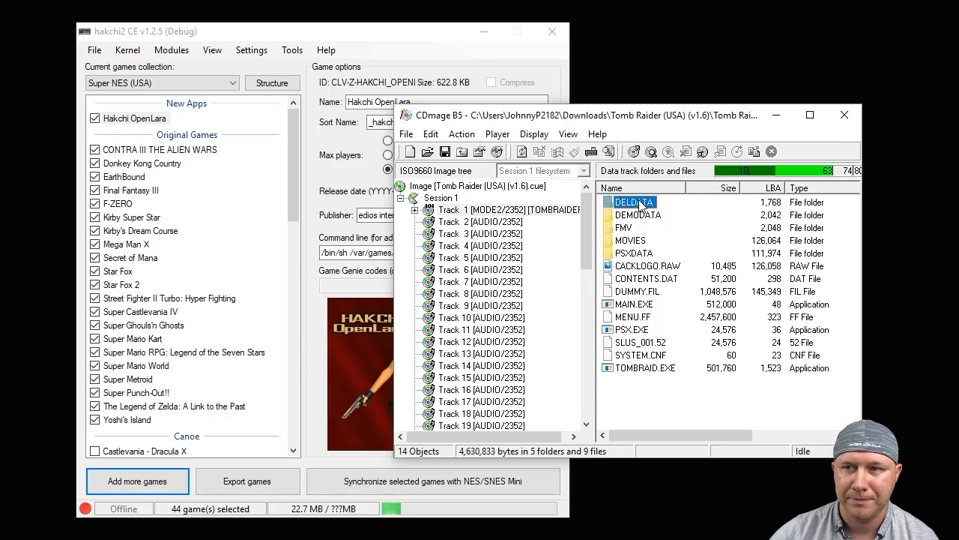
click(633, 252)
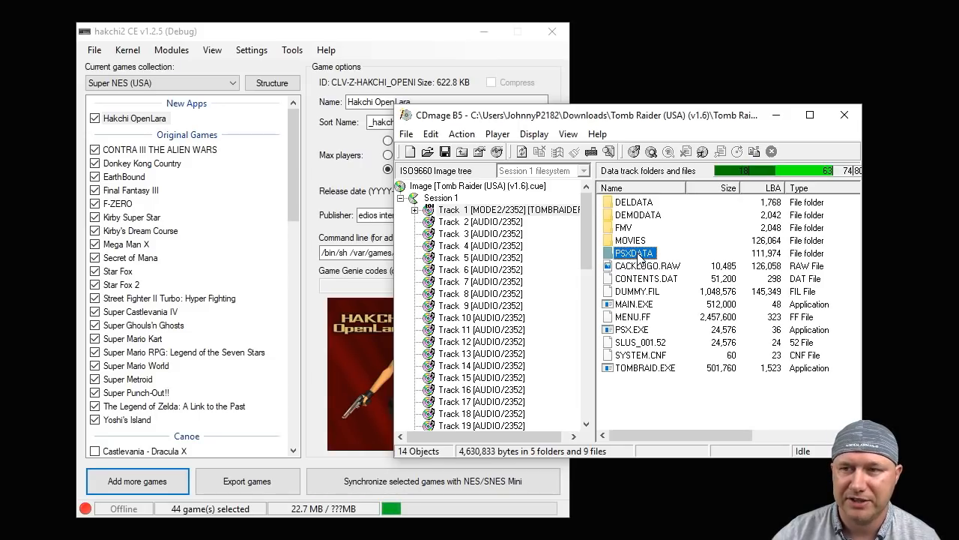
Step: Start extracting PSXDATA and choose CLV-Z-HAKCHI_OPENLARA's OpenLara_files as destination
right_click(632, 252)
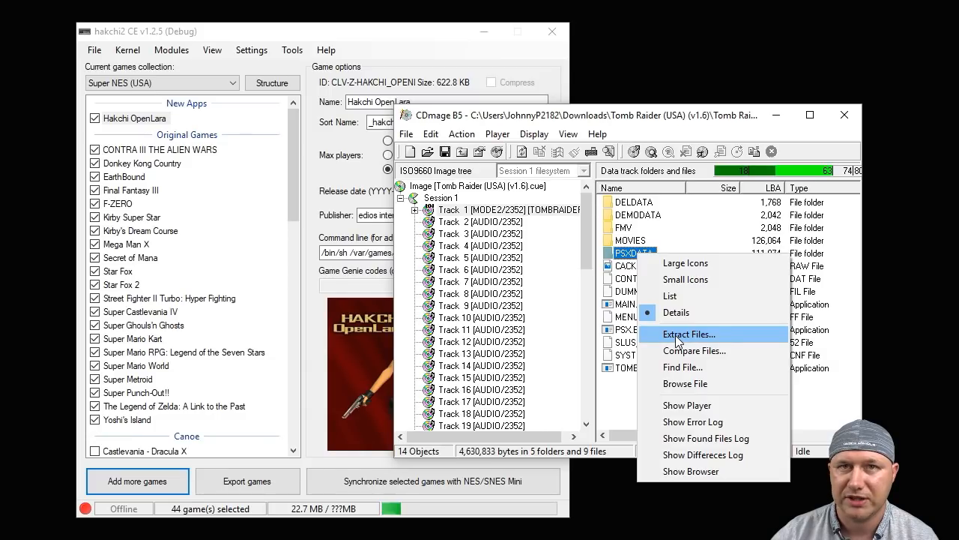
click(688, 333)
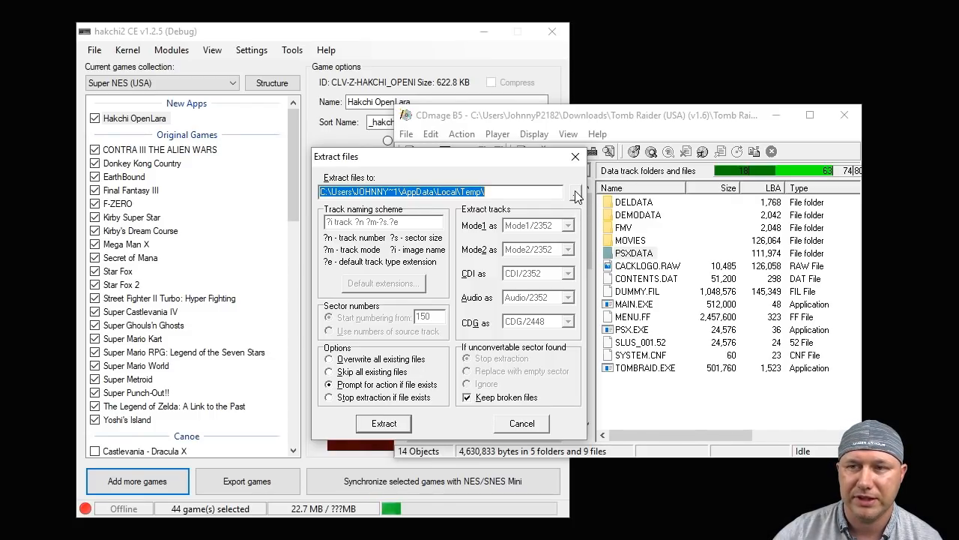
click(575, 192)
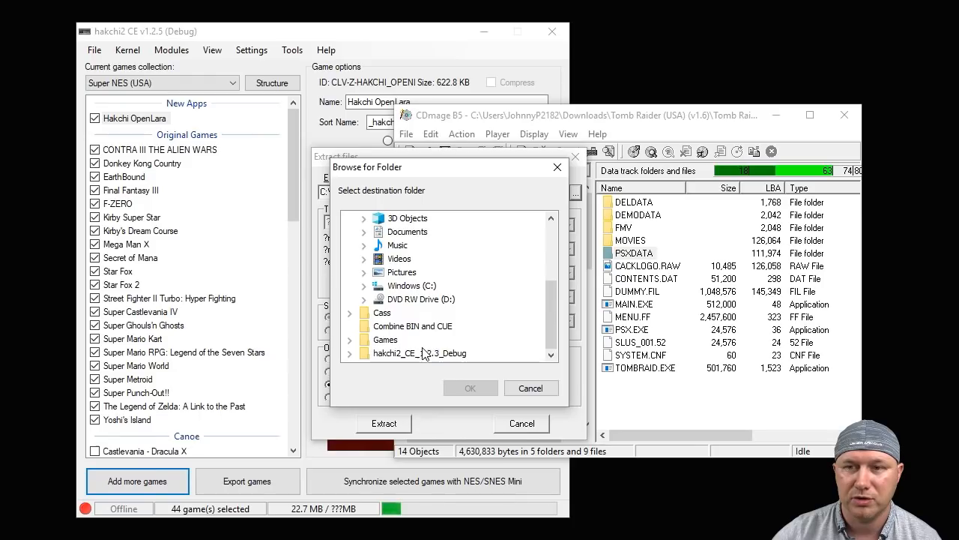
double_click(420, 353)
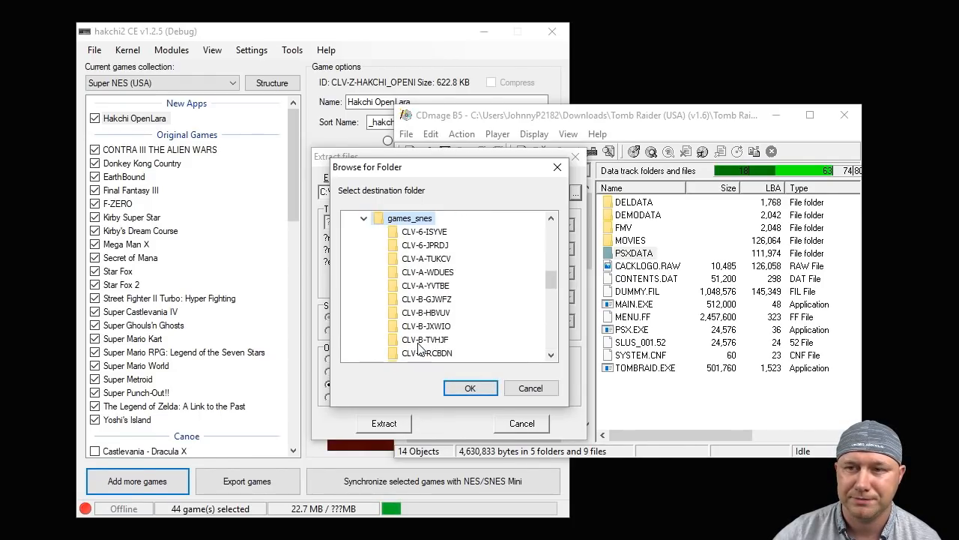
scroll(down, 3)
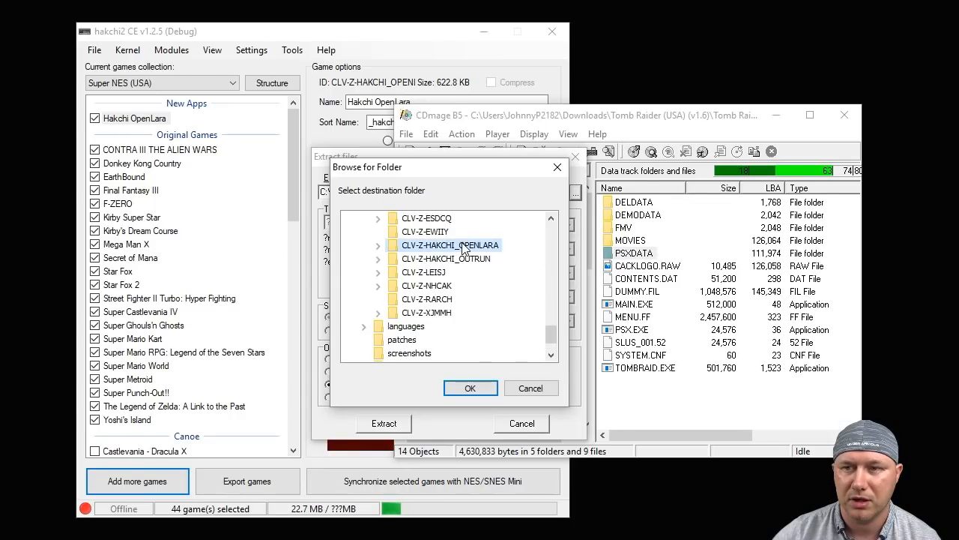
click(378, 245)
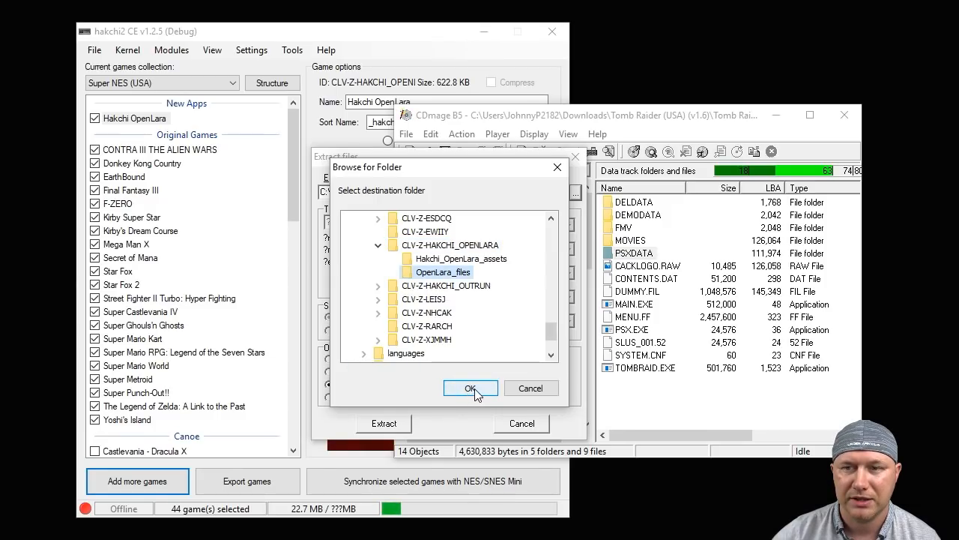
click(471, 386)
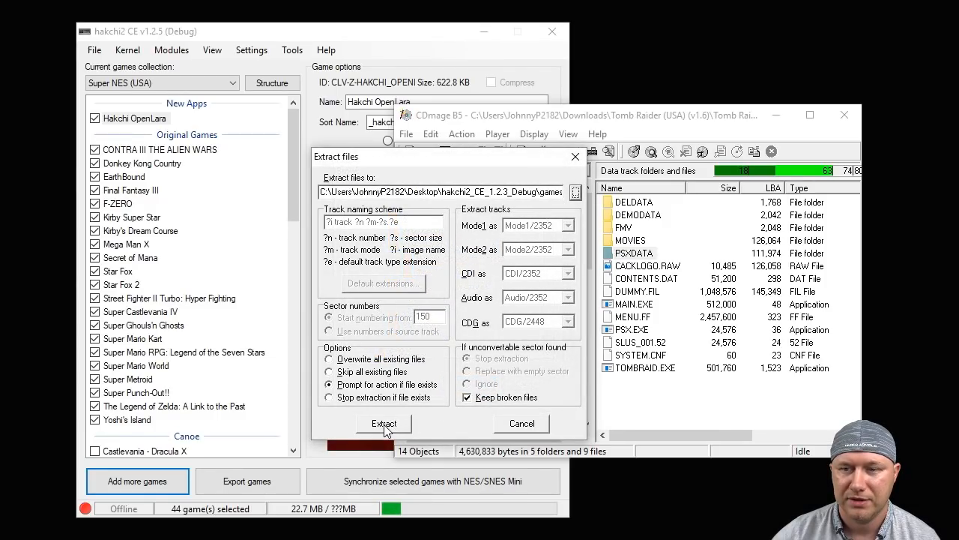
Step: Run the PSXDATA extraction and acknowledge the success message
click(384, 423)
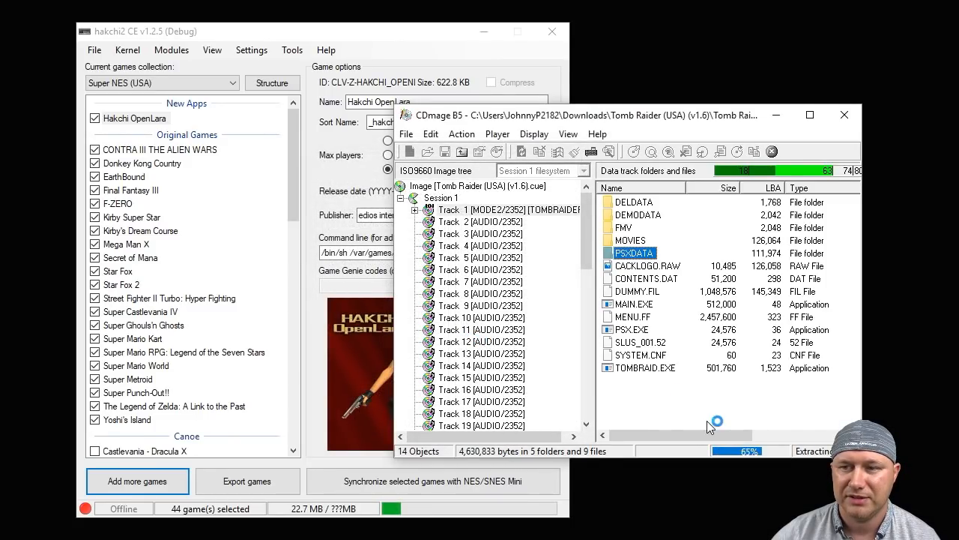
mouse_move(755, 458)
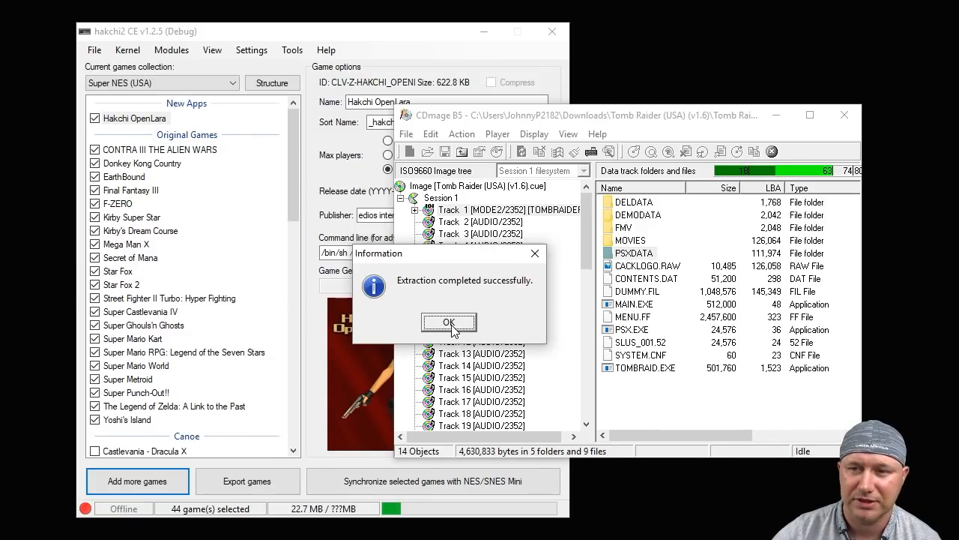
click(449, 324)
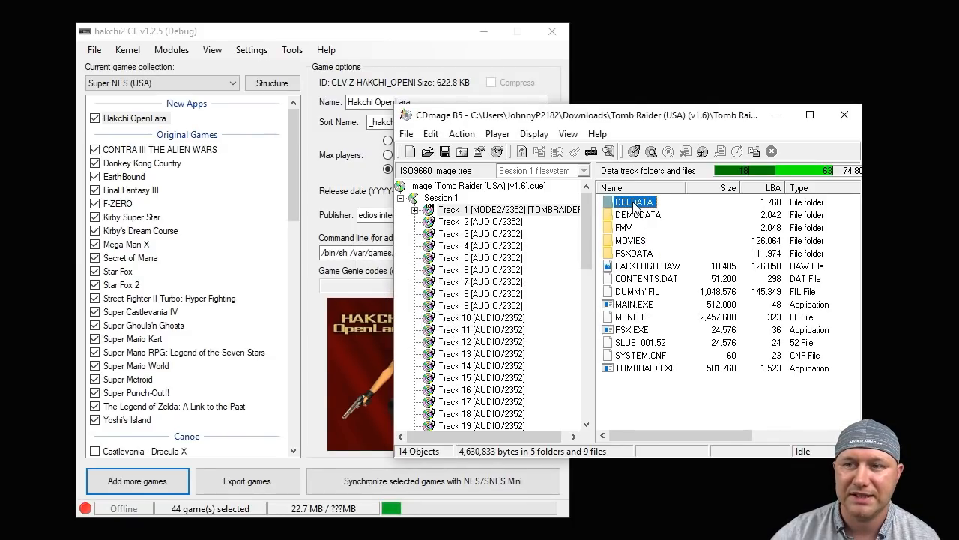
Step: Extract the DELDATA folder into OpenLara_files and acknowledge success
right_click(637, 200)
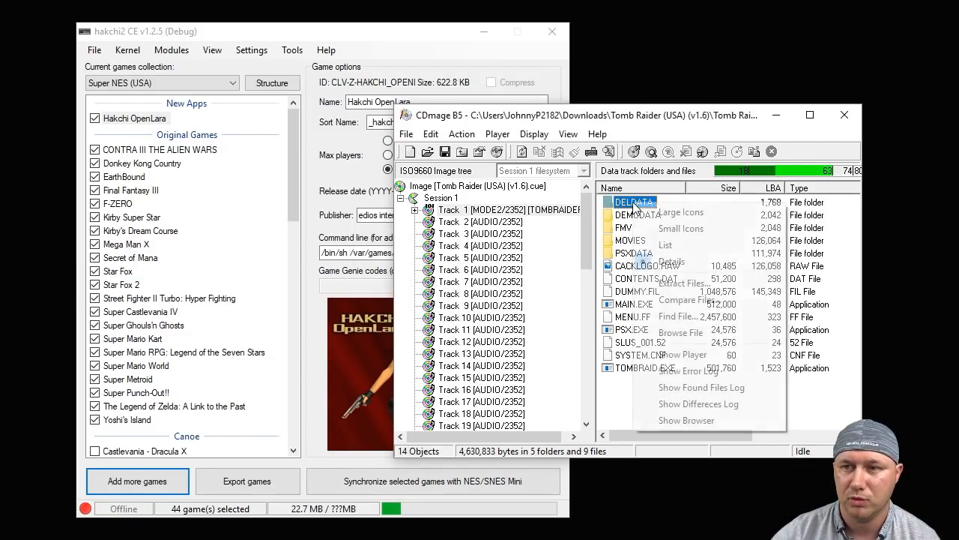
click(682, 284)
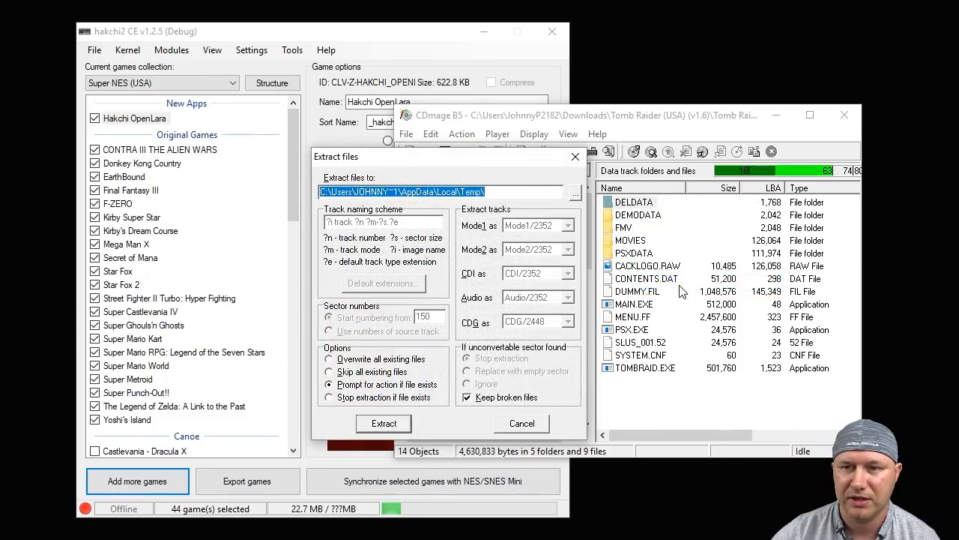
click(574, 192)
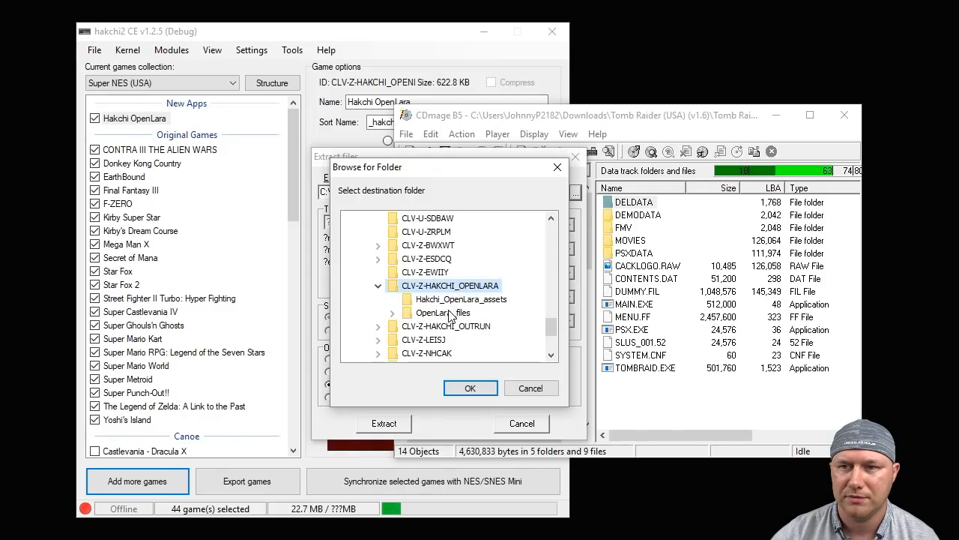
click(442, 314)
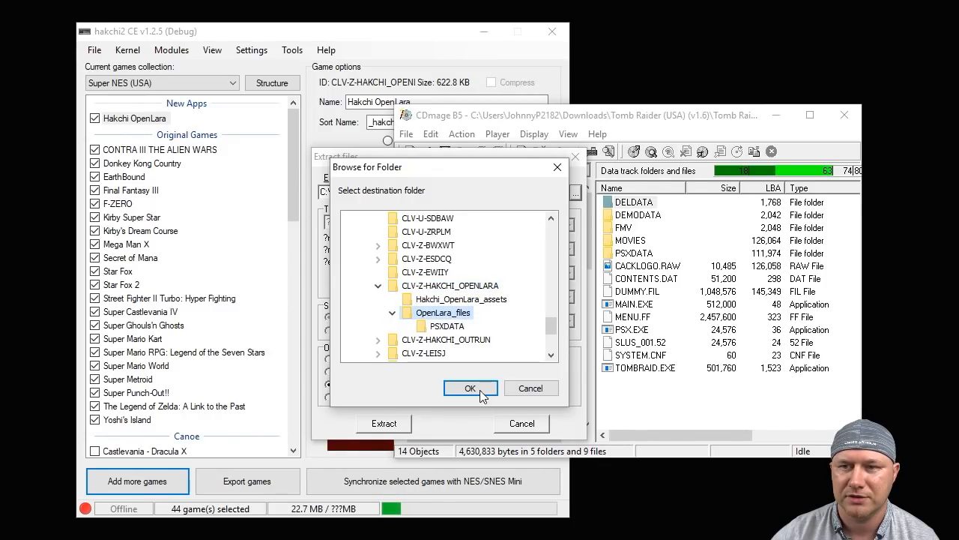
click(470, 387)
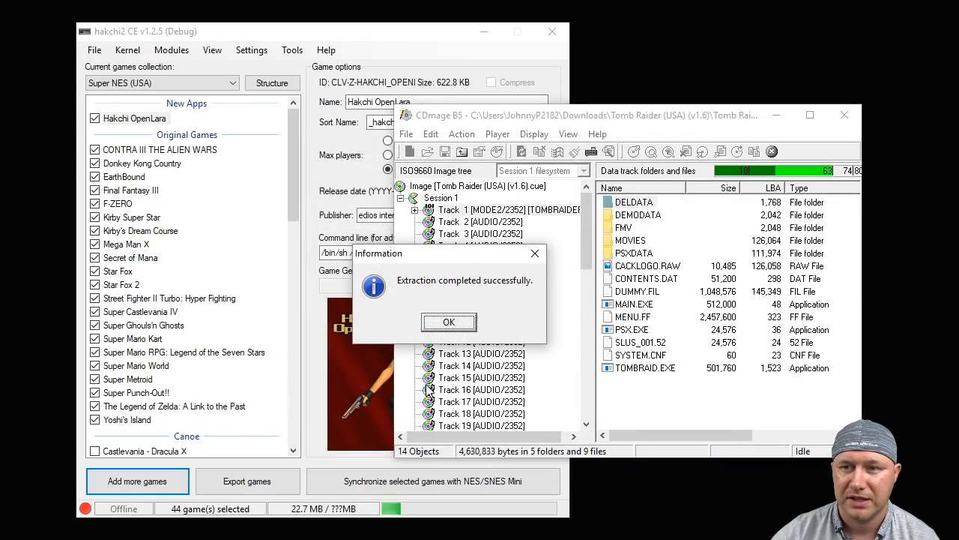
click(449, 321)
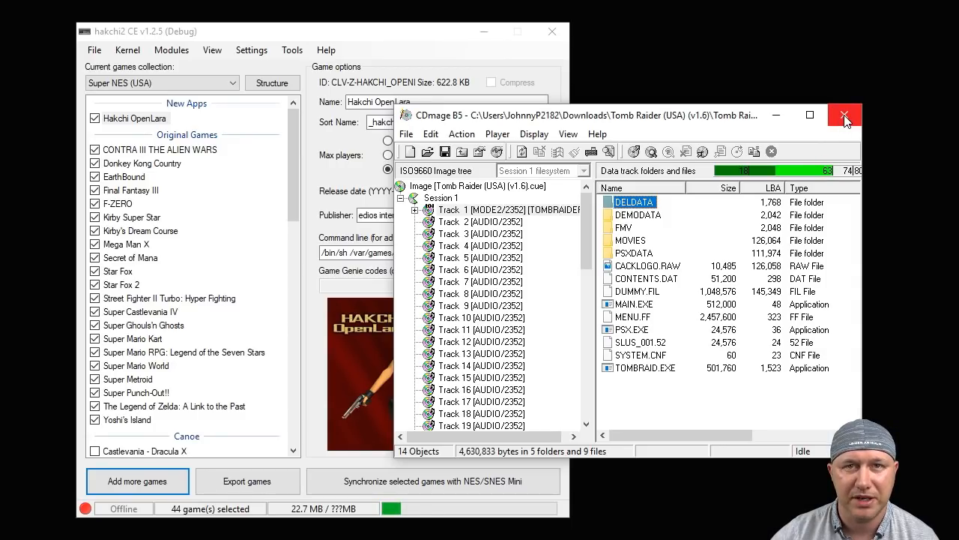
Step: Close CDmage and bring up the context menu for Hakchi OpenLara
click(845, 114)
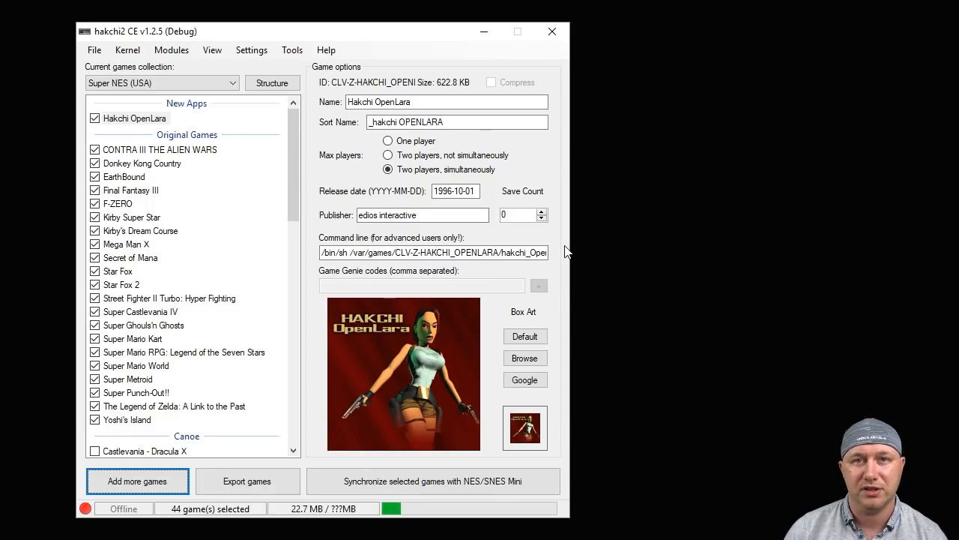
mouse_move(333, 228)
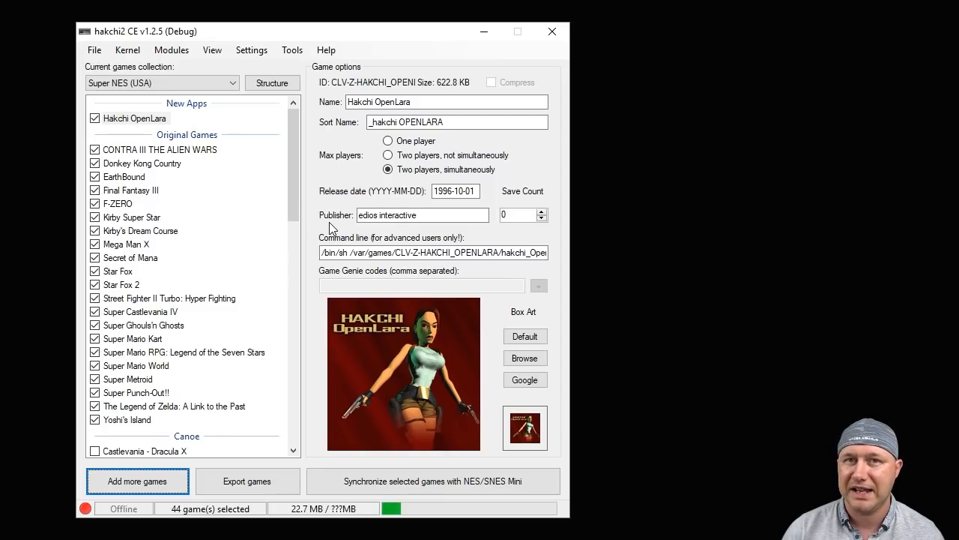
mouse_move(171, 177)
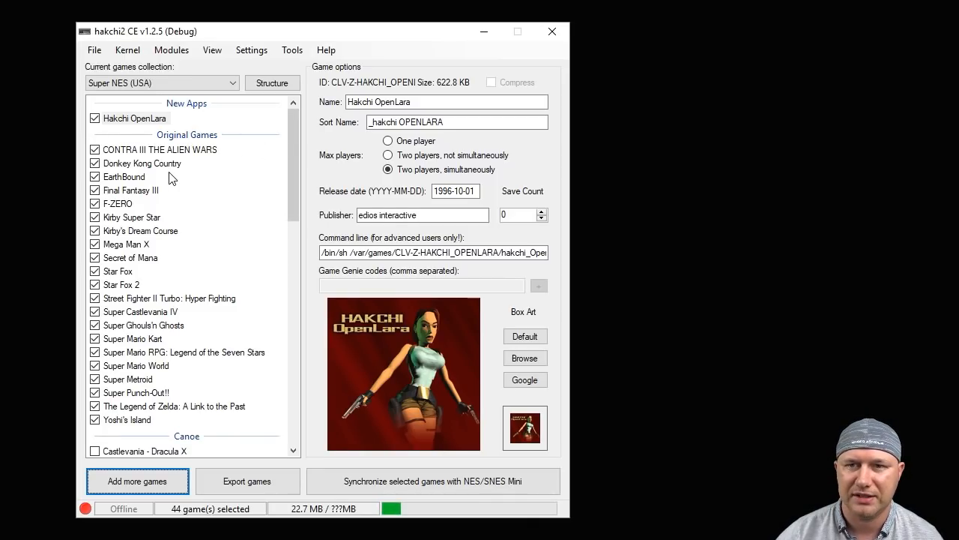
right_click(133, 118)
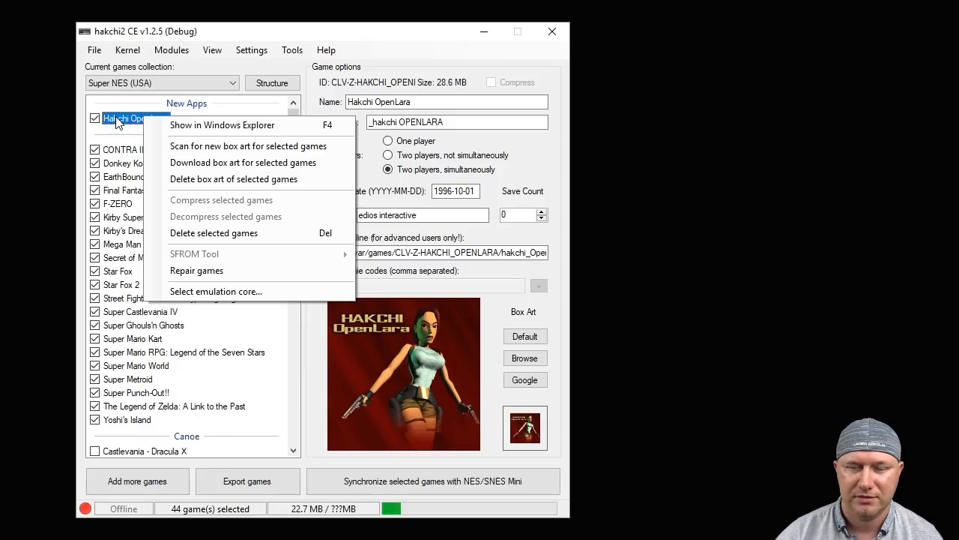
mouse_move(187, 126)
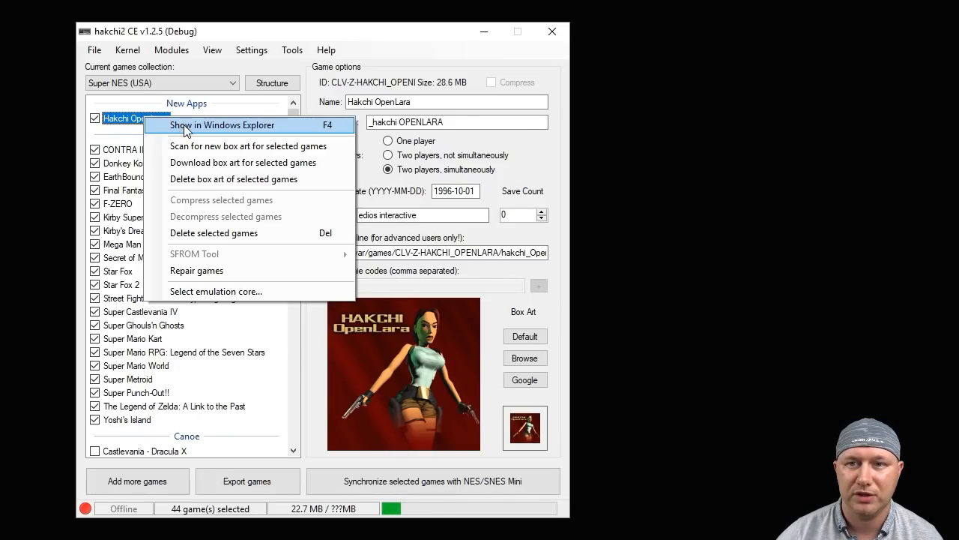
Step: Show the game in Windows Explorer and enter its OpenLara_files folder
click(221, 126)
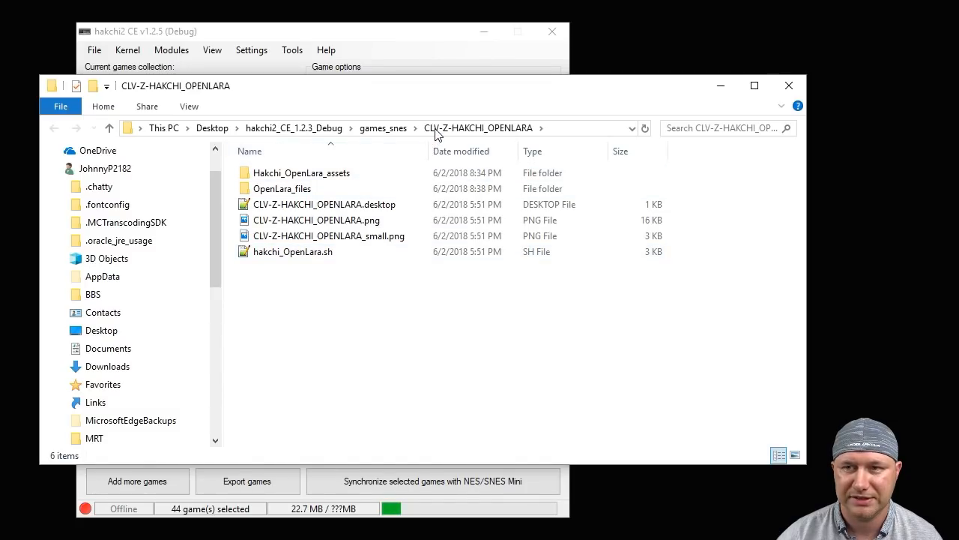
mouse_move(292, 188)
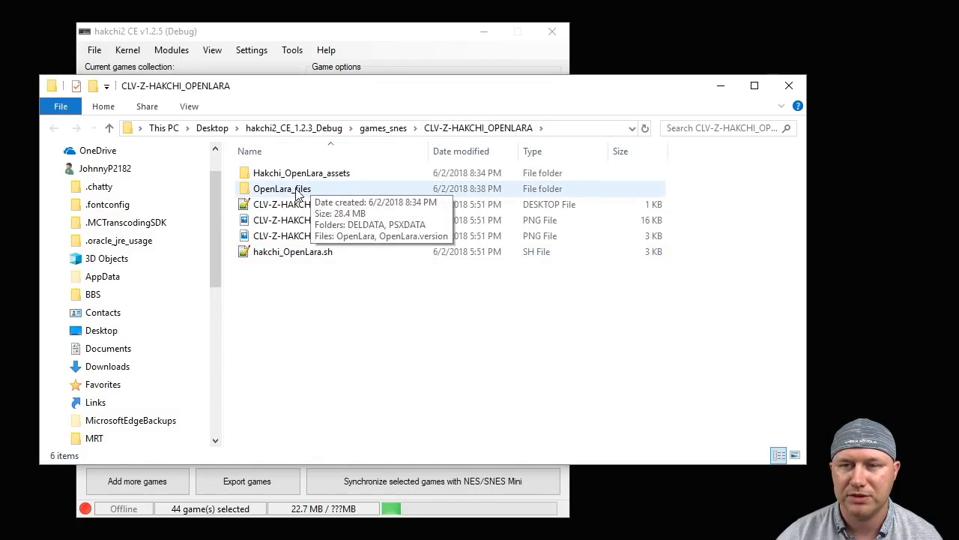
double_click(281, 189)
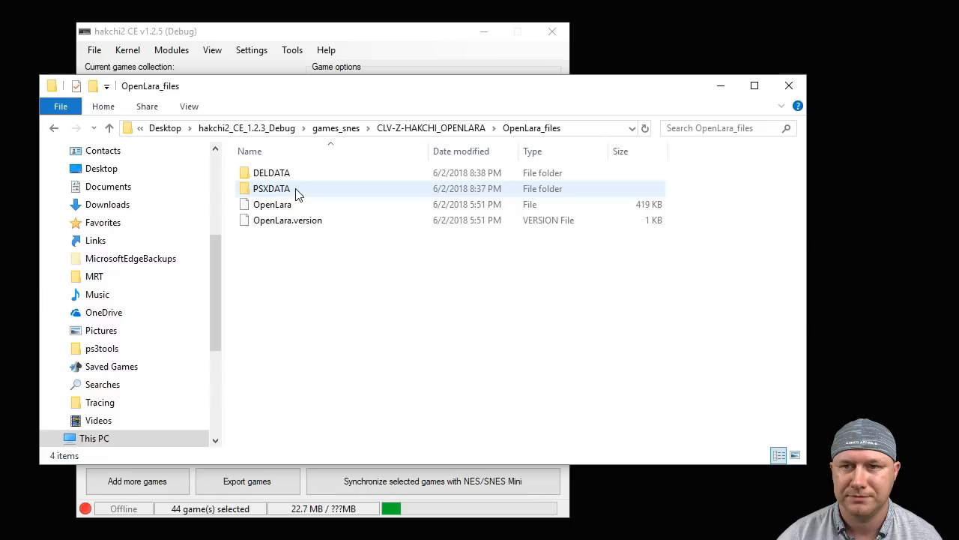
mouse_move(277, 192)
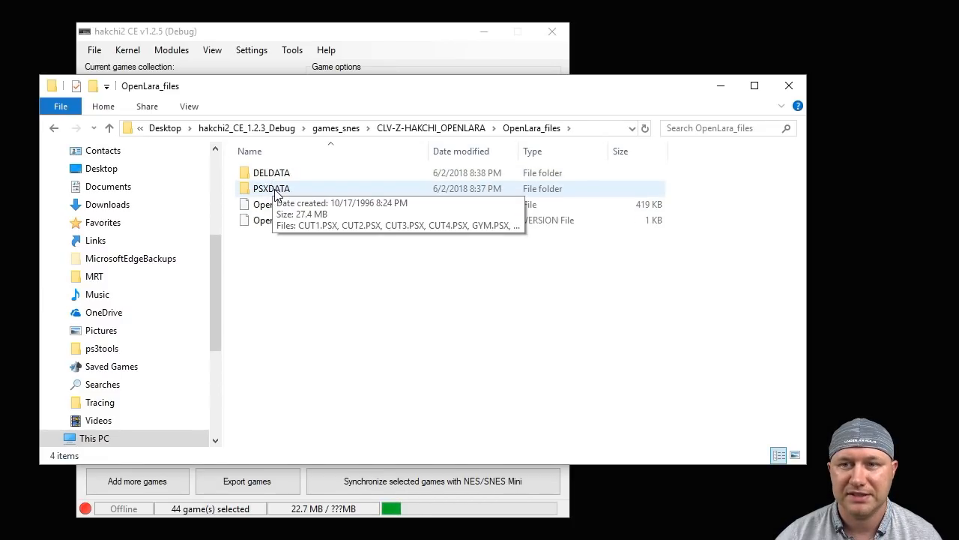
mouse_move(271, 172)
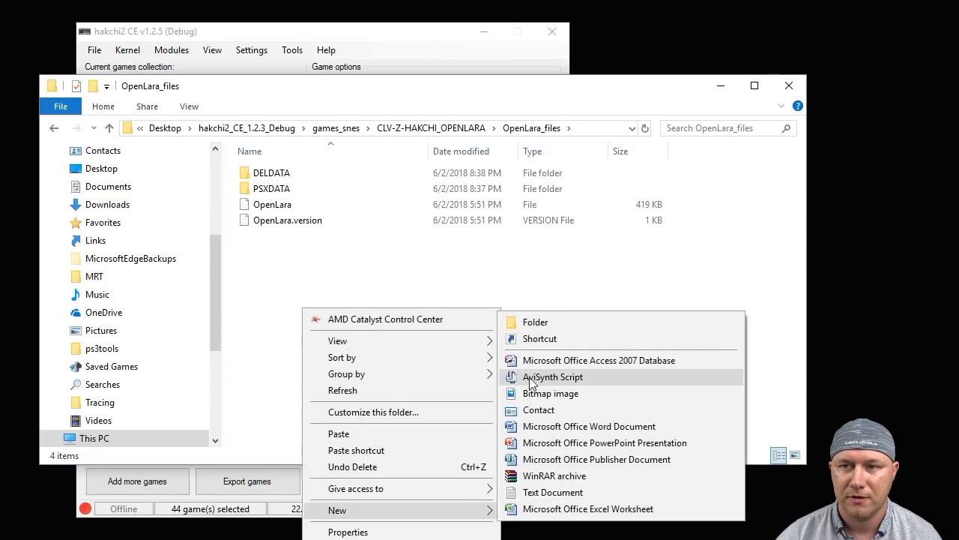
Step: Create a new folder named audio inside OpenLara_files
click(535, 320)
text(audio)
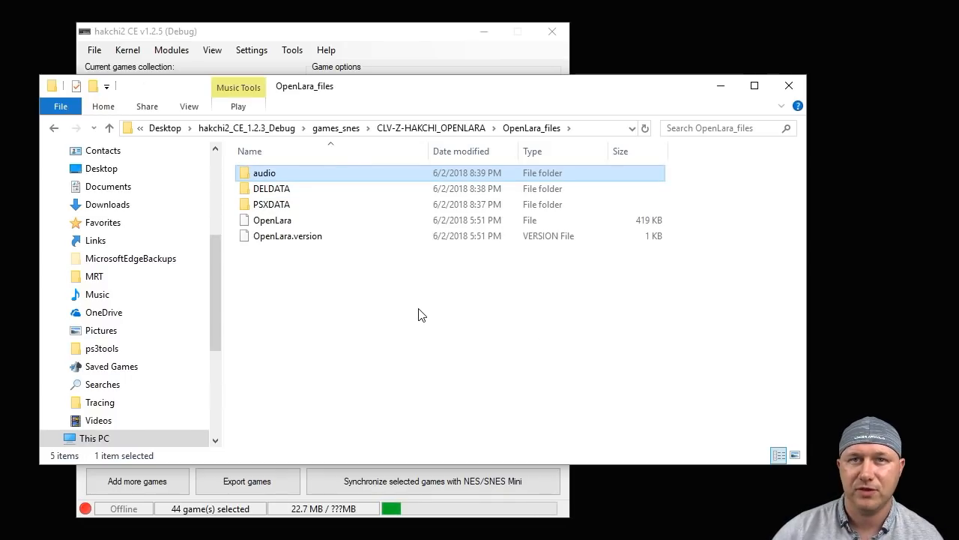
mouse_move(401, 314)
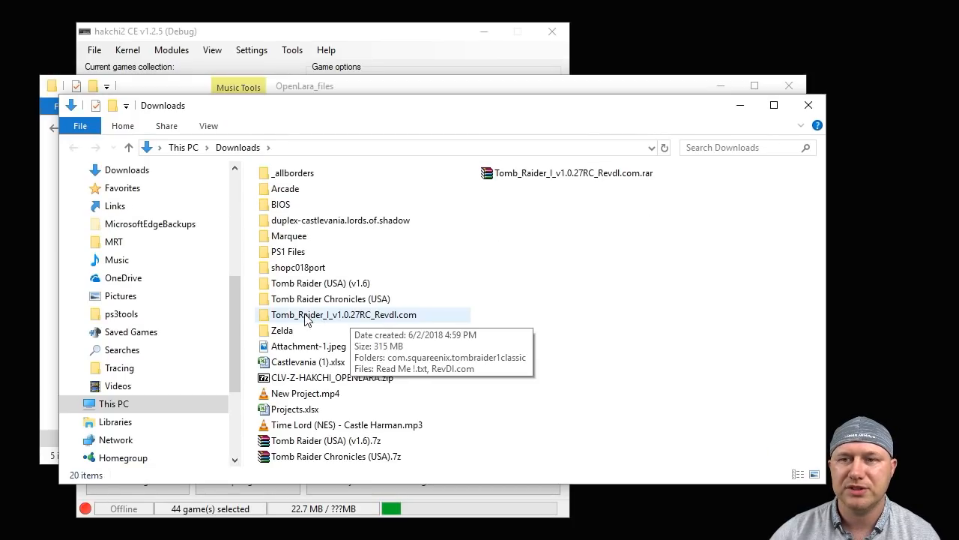
mouse_move(333, 326)
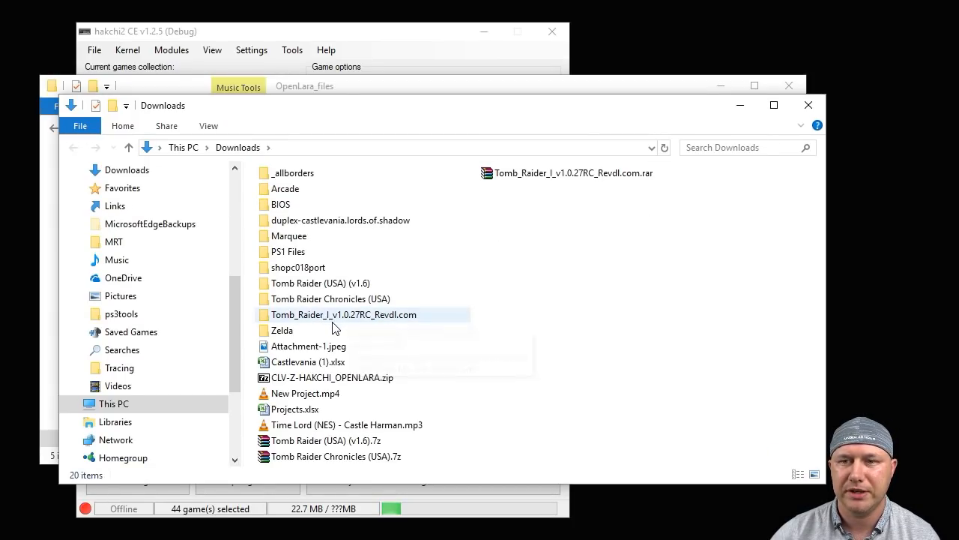
mouse_move(354, 324)
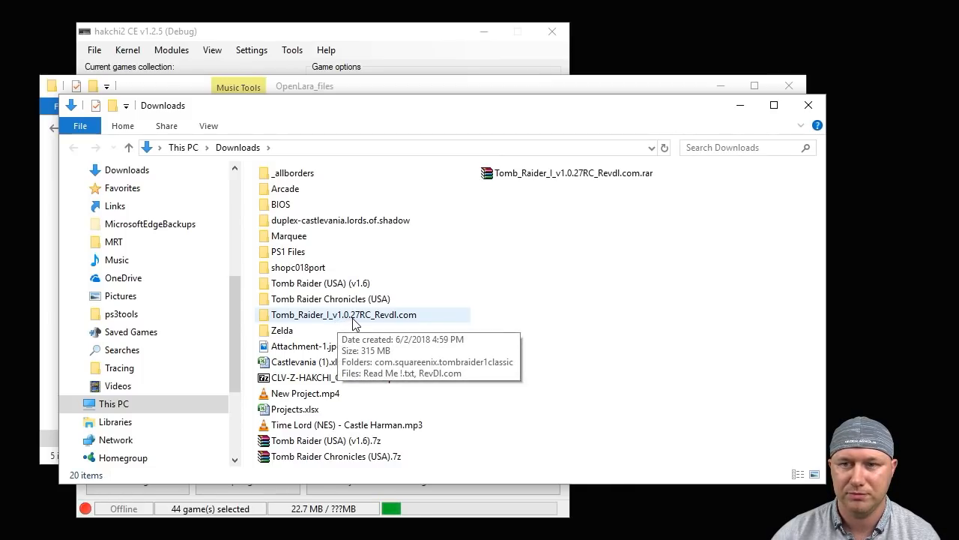
mouse_move(326, 321)
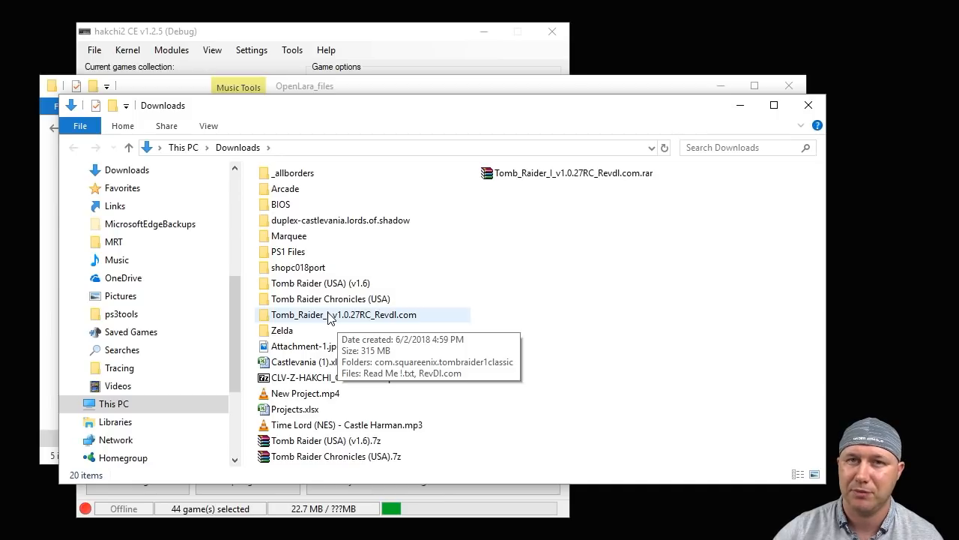
Step: Enter Tomb_Raider_I_v1.0.27RC_Revdl.com and its com.squareenix.tombraider1classic folder
double_click(344, 315)
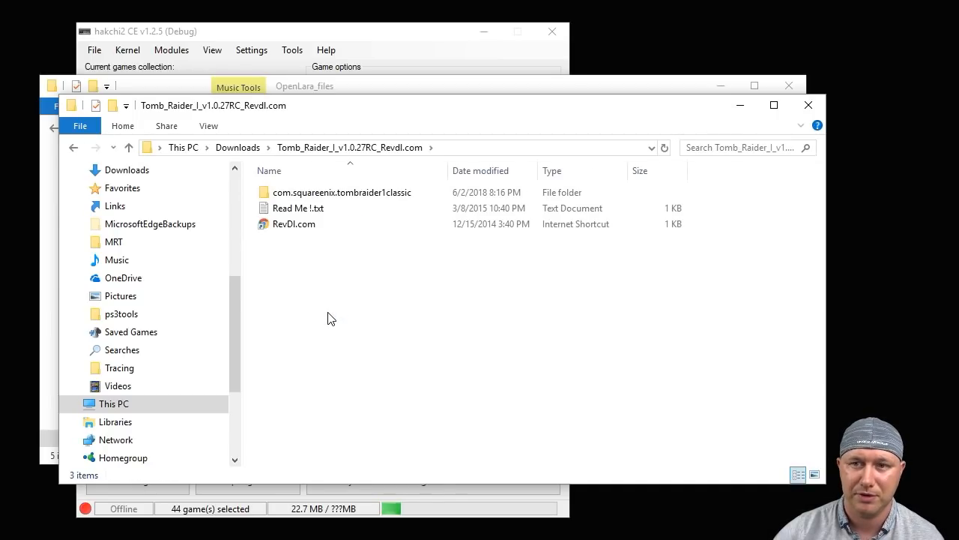
click(342, 192)
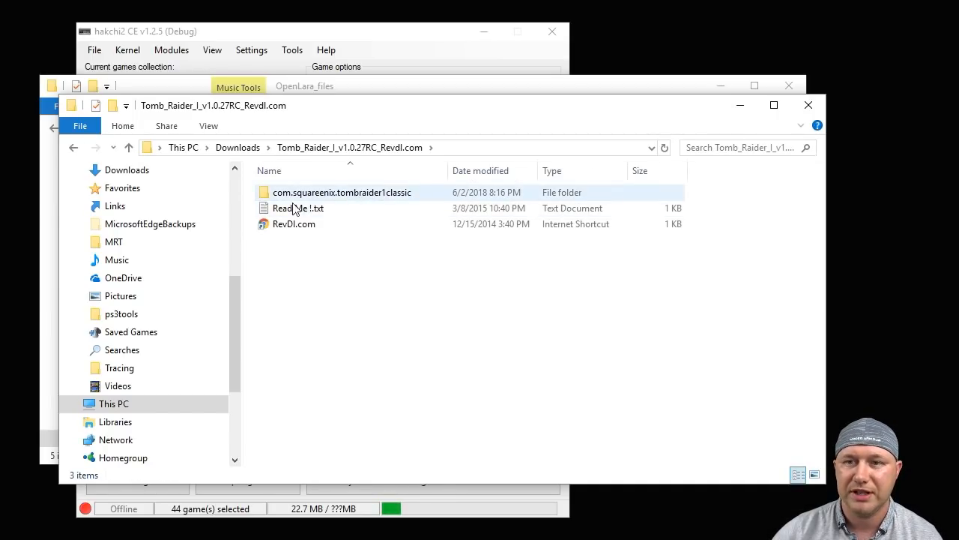
mouse_move(353, 196)
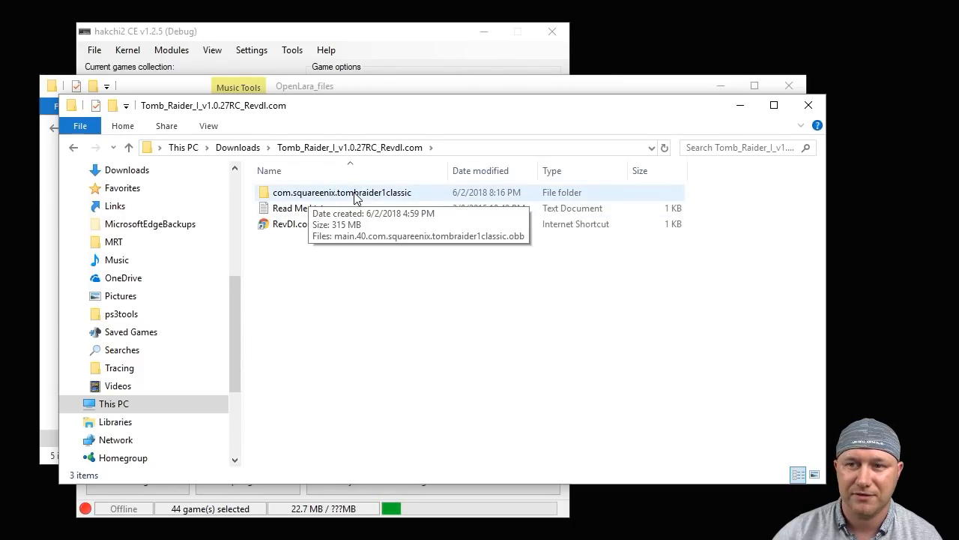
double_click(342, 191)
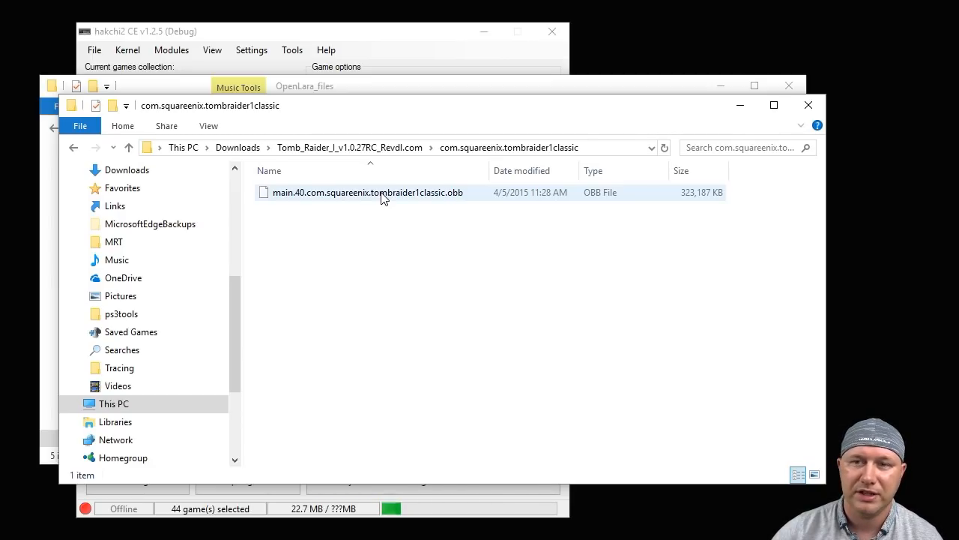
Step: Extract the .obb archive in place with 7-Zip's Extract Here
right_click(367, 192)
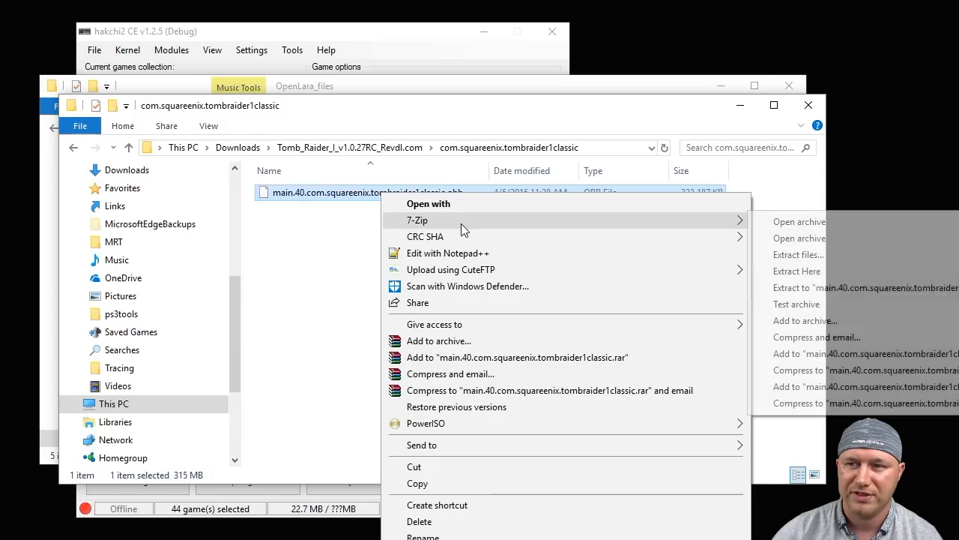
click(797, 270)
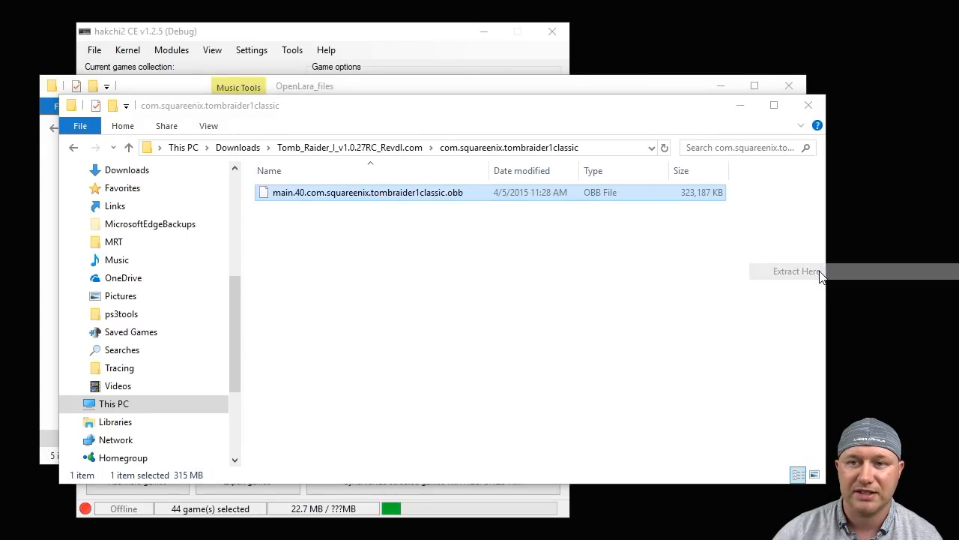
click(795, 270)
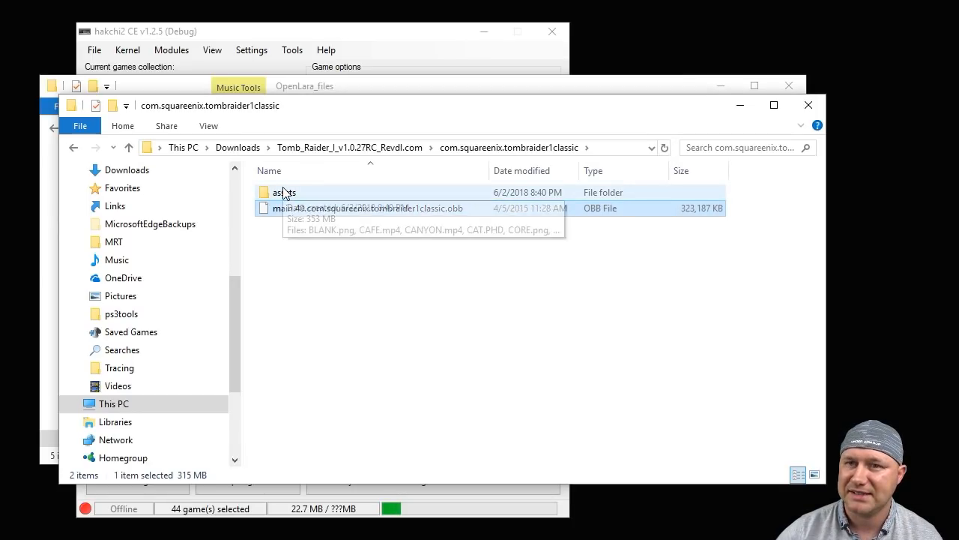
Step: Browse the assets folder's 213 items: PNG images, MP4 videos and track_ OGG audio files
double_click(285, 192)
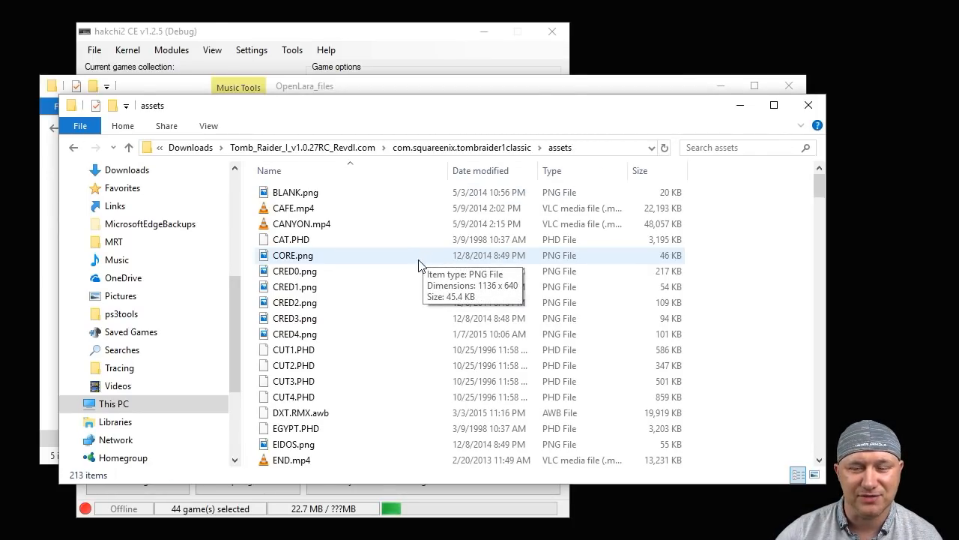
scroll(down, 3)
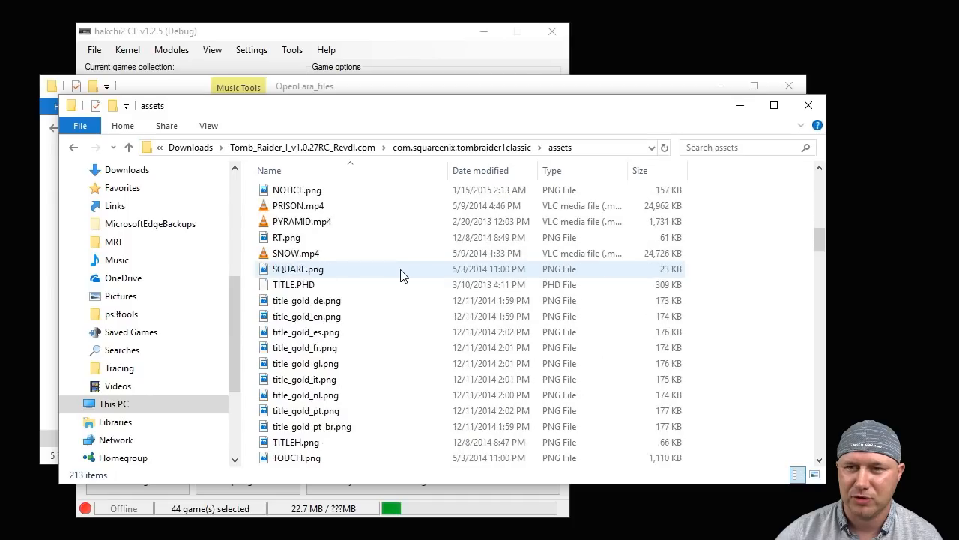
scroll(down, 3)
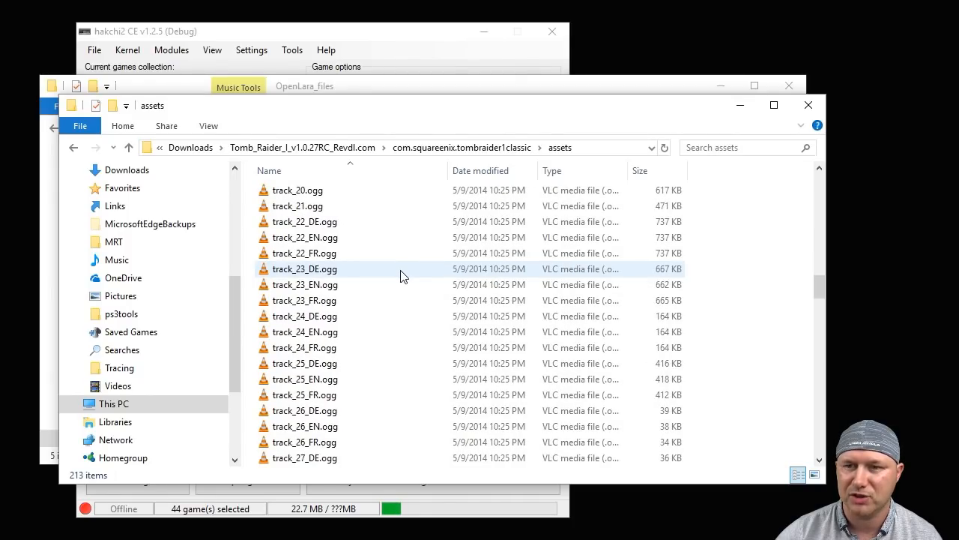
scroll(down, 3)
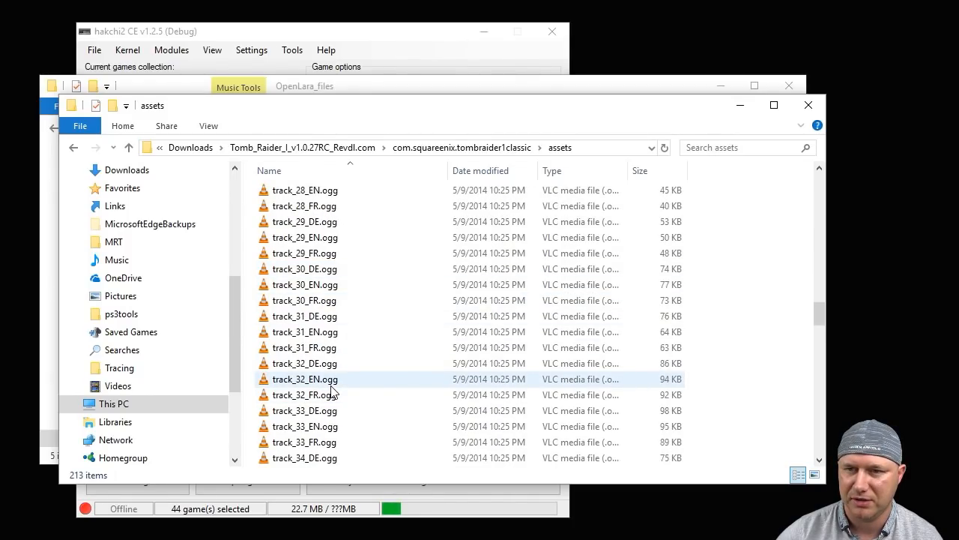
scroll(down, 3)
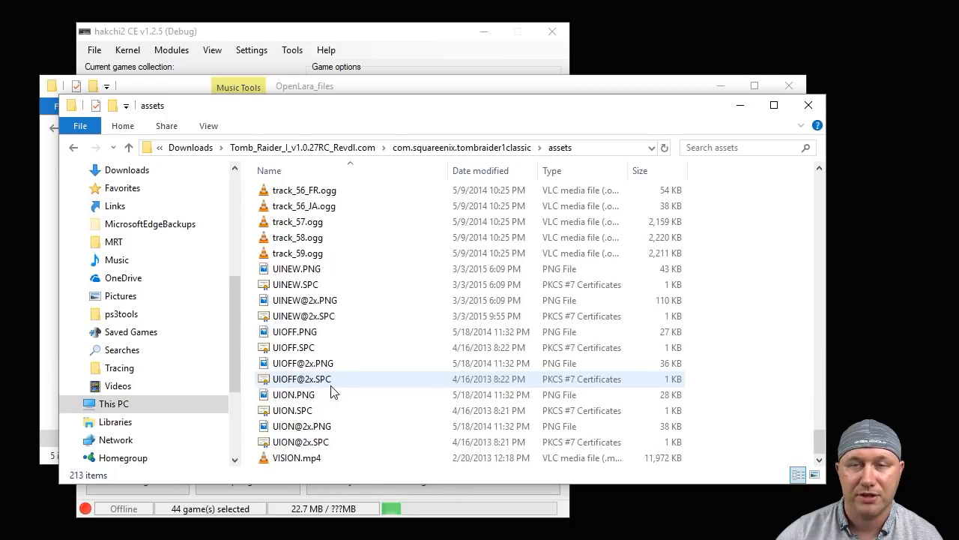
scroll(up, 3)
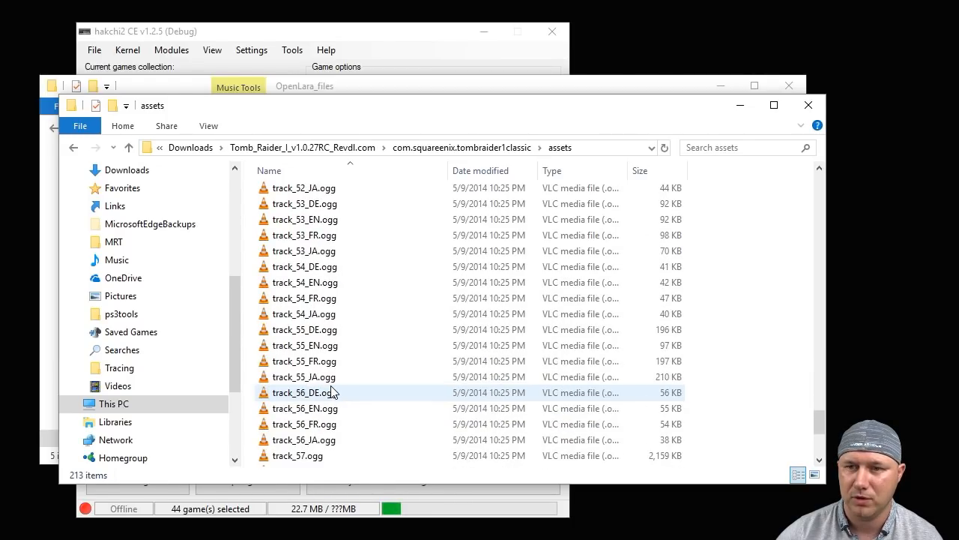
scroll(up, 3)
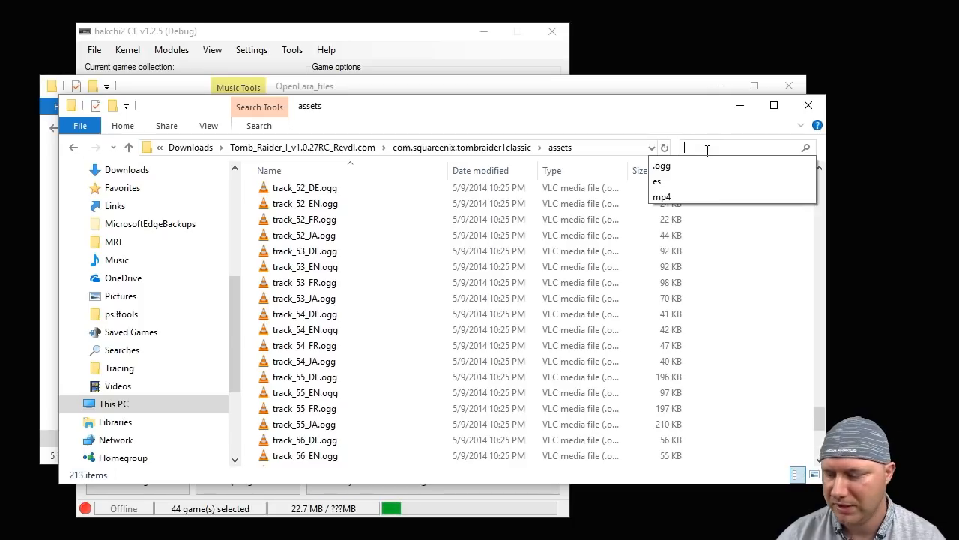
Step: Search the assets folder for 'ogg' and copy all 141 track files found
text(o)
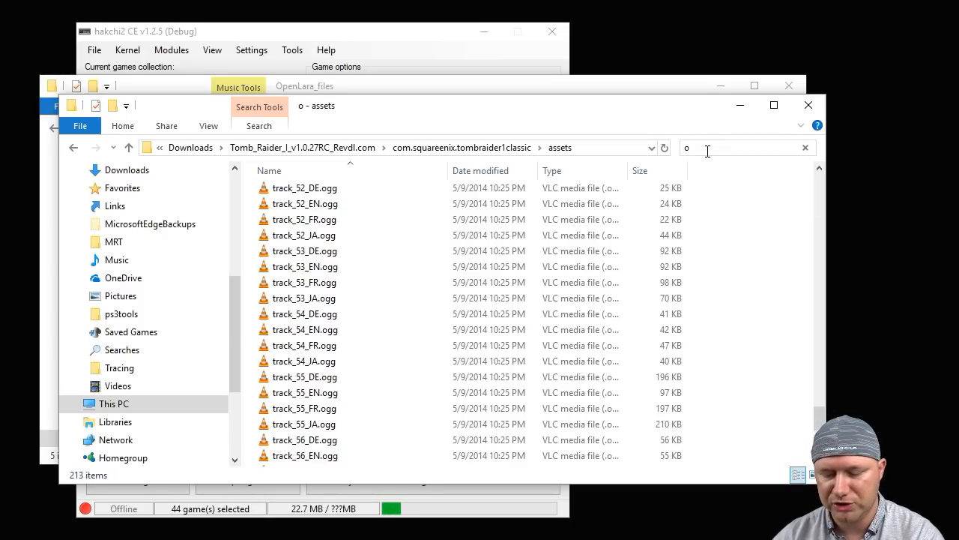
text(gg)
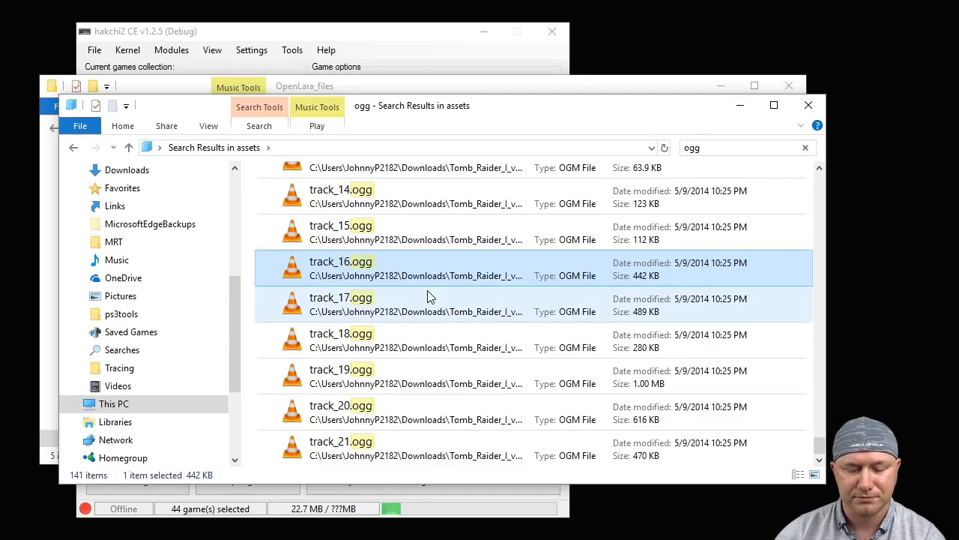
key(ctrl+a)
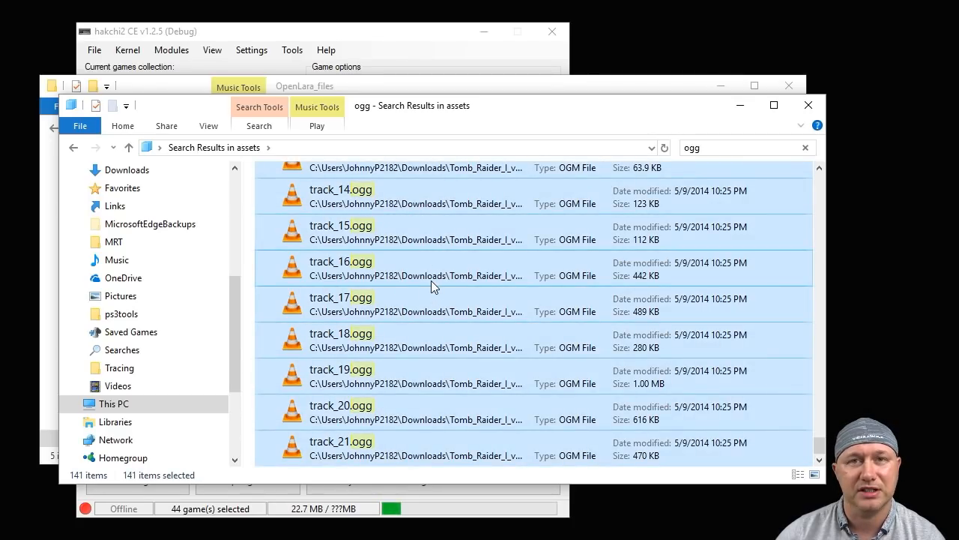
right_click(432, 282)
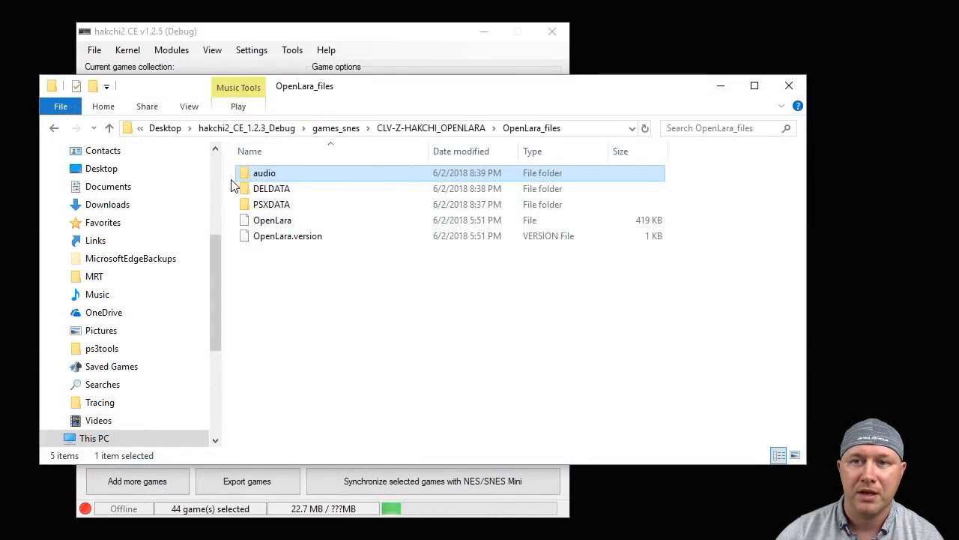
mouse_move(270, 177)
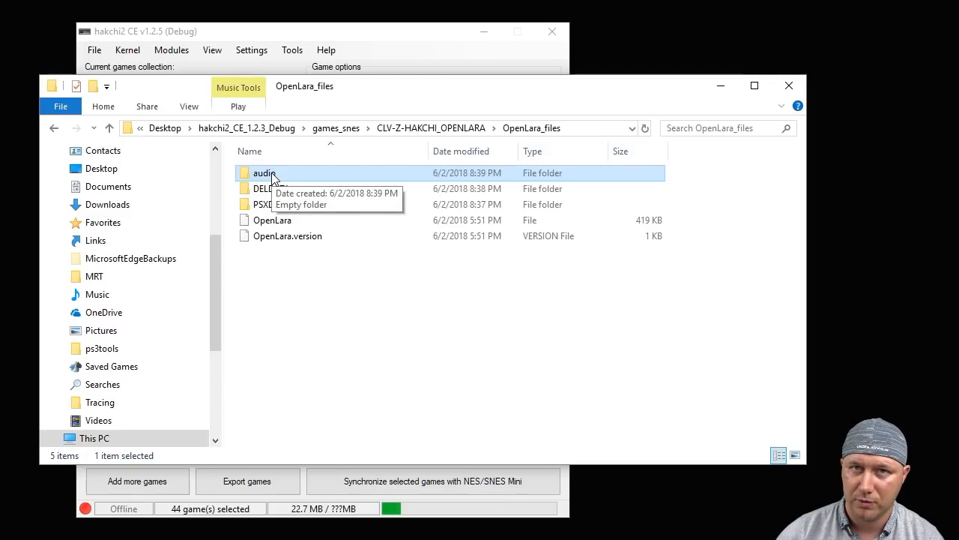
Step: Paste the 141 OGG tracks into the empty audio folder of OpenLara_files
double_click(264, 174)
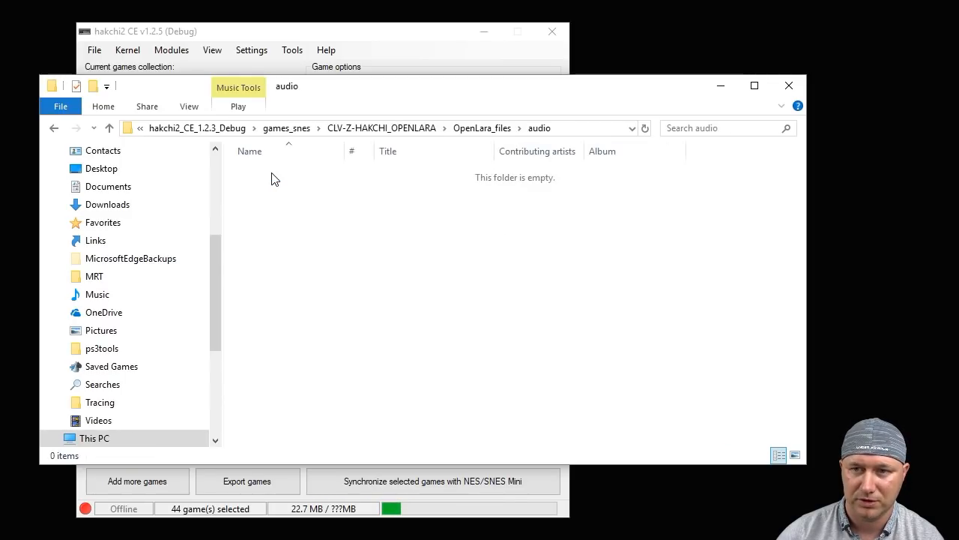
mouse_move(411, 369)
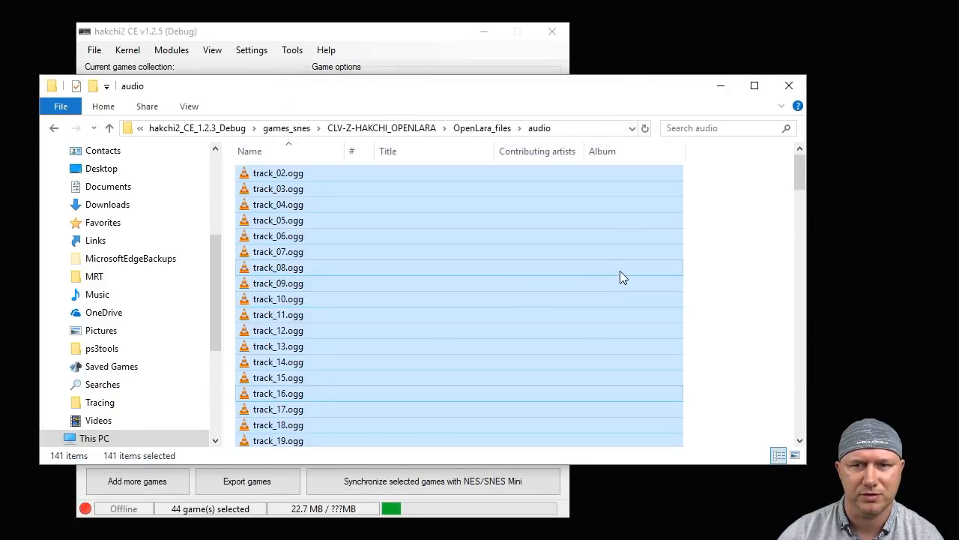
mouse_move(722, 233)
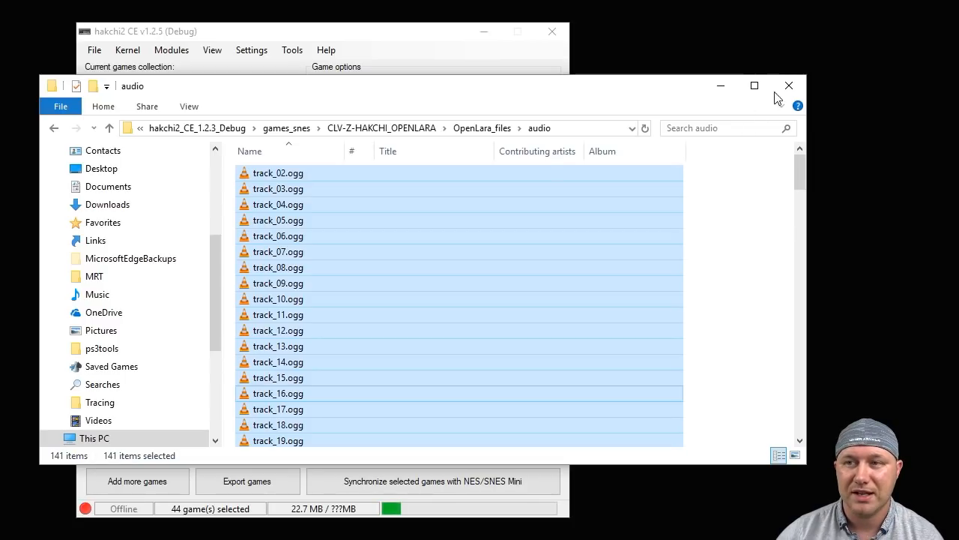
Step: Return to hakchi2 CE and reselect Hakchi OpenLara so its size updates to about 61 MB
click(789, 86)
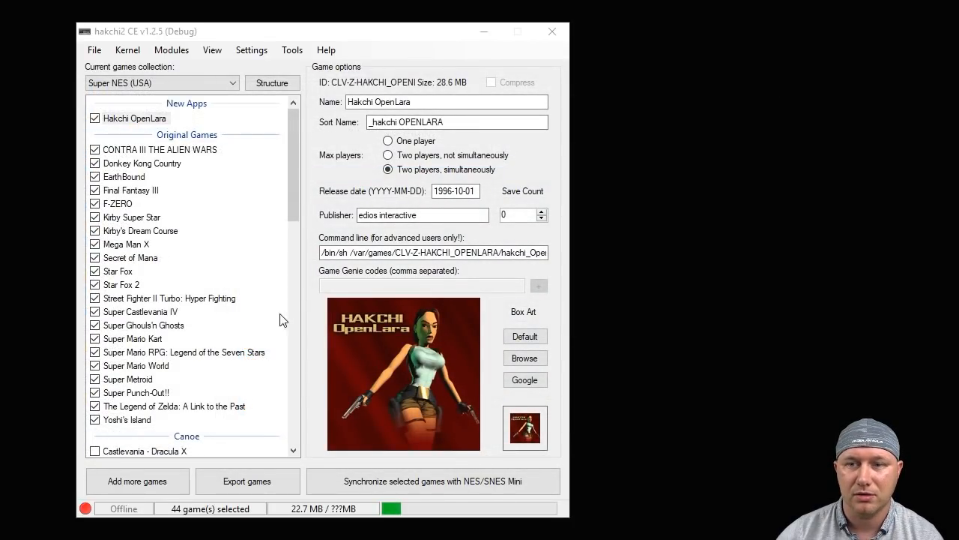
click(135, 119)
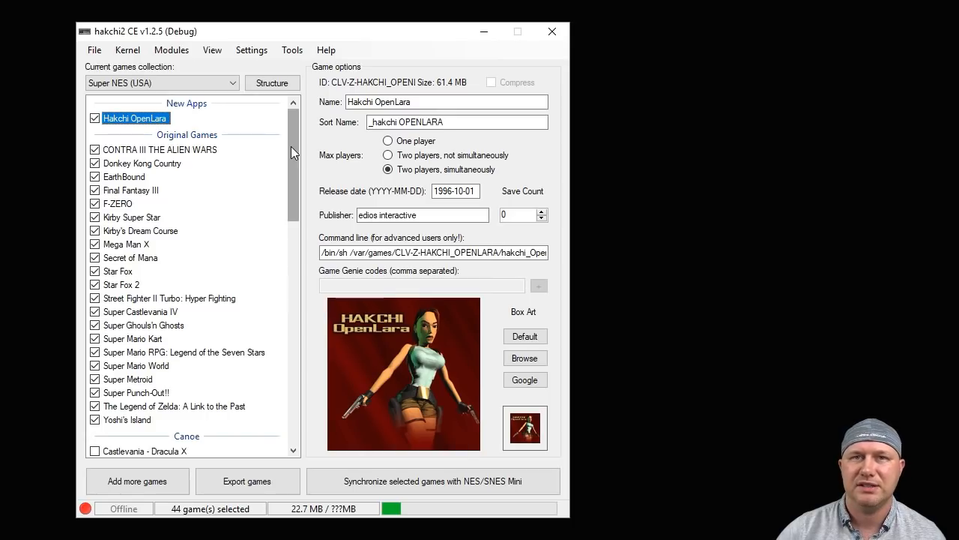
mouse_move(348, 141)
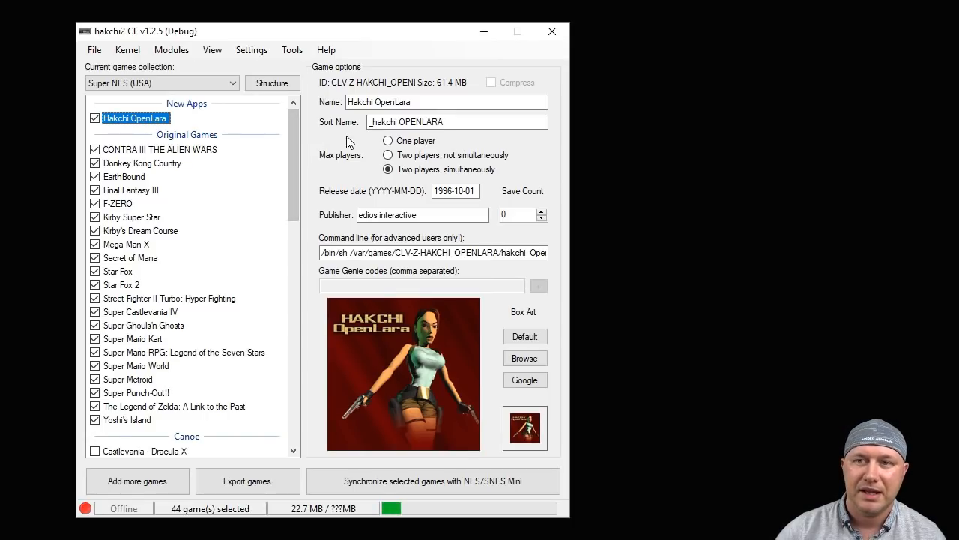
mouse_move(352, 121)
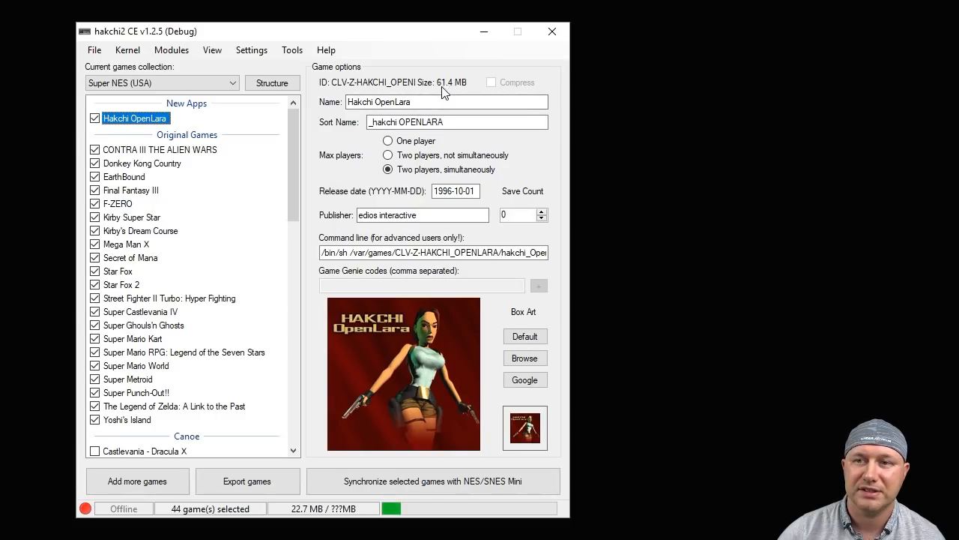
mouse_move(315, 152)
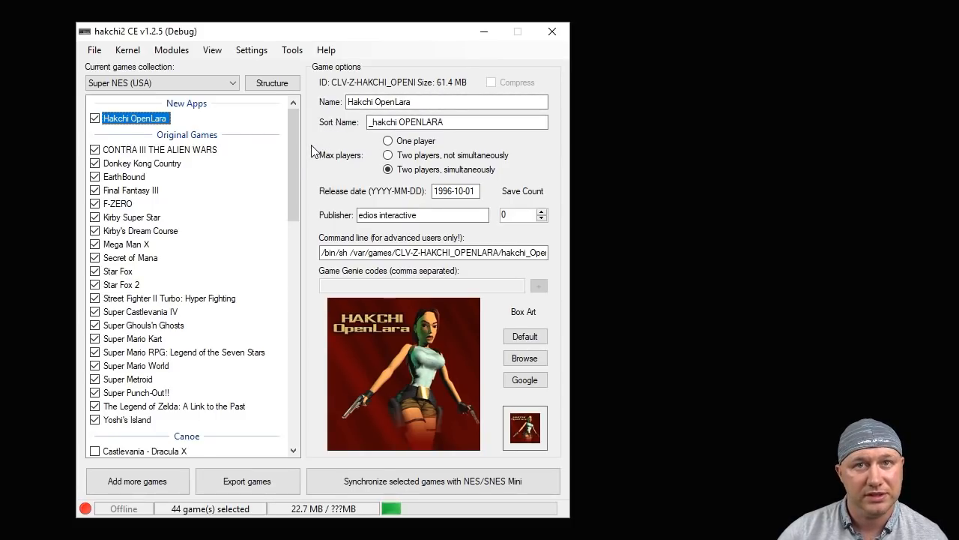
mouse_move(247, 479)
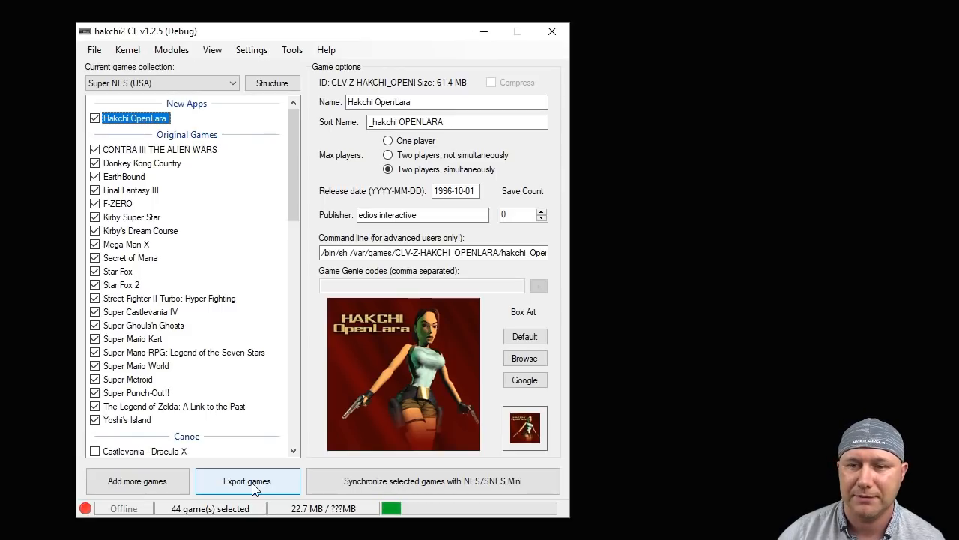
click(247, 481)
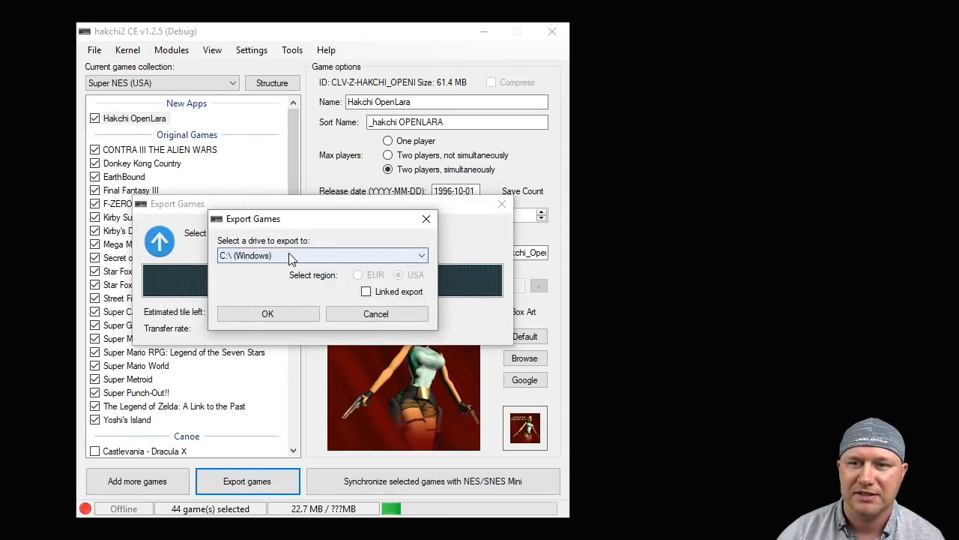
click(419, 254)
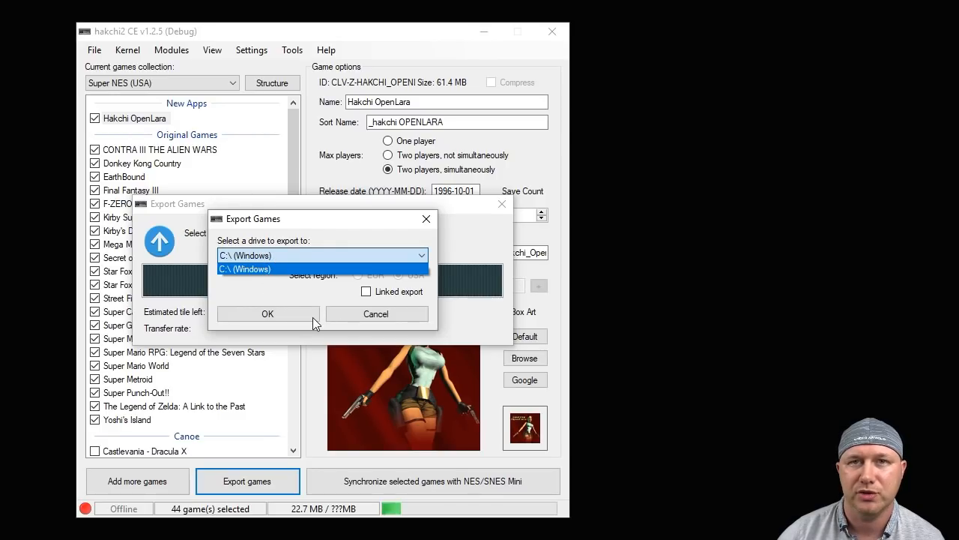
click(243, 255)
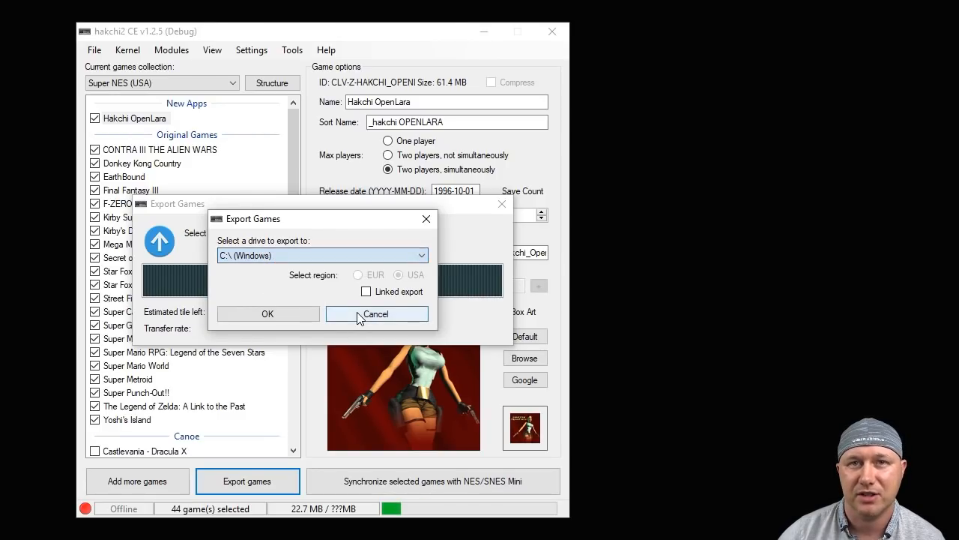
click(377, 313)
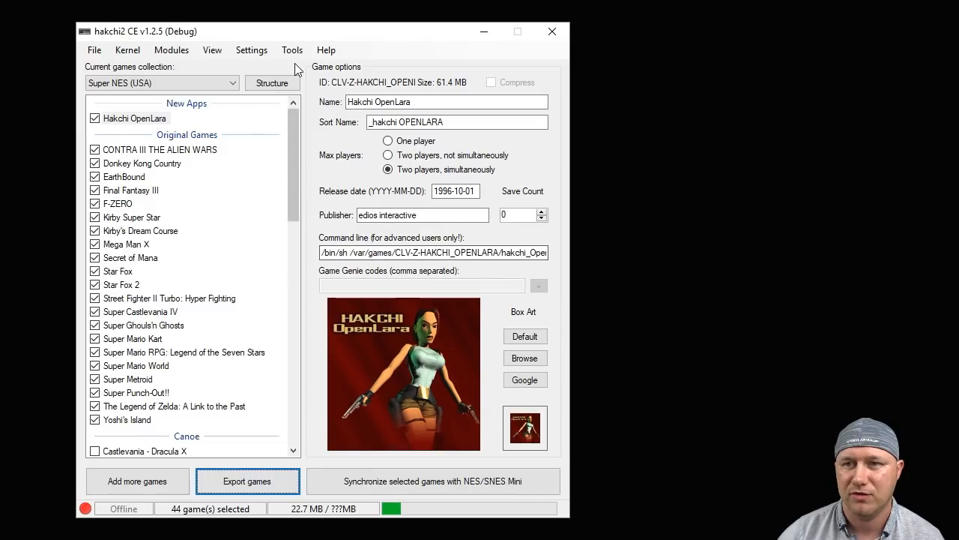
mouse_move(298, 36)
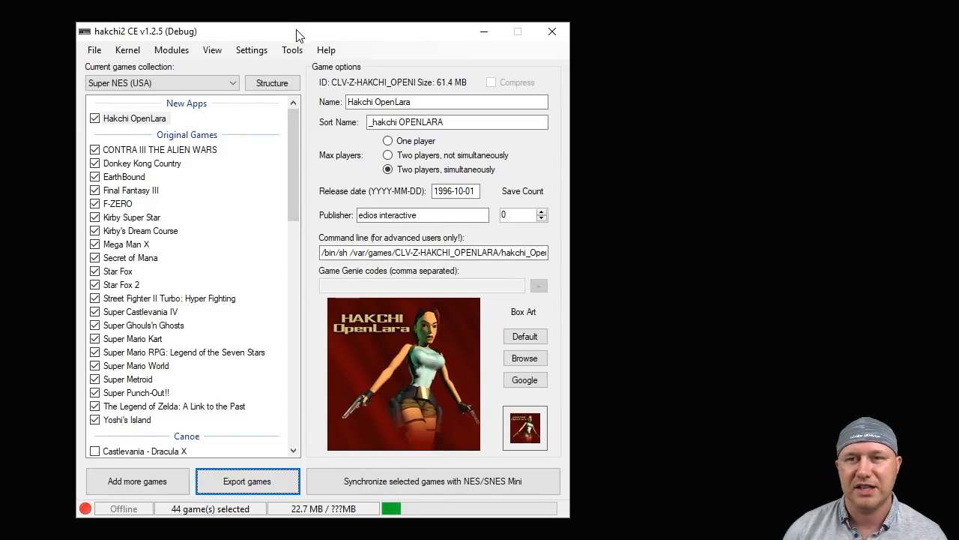